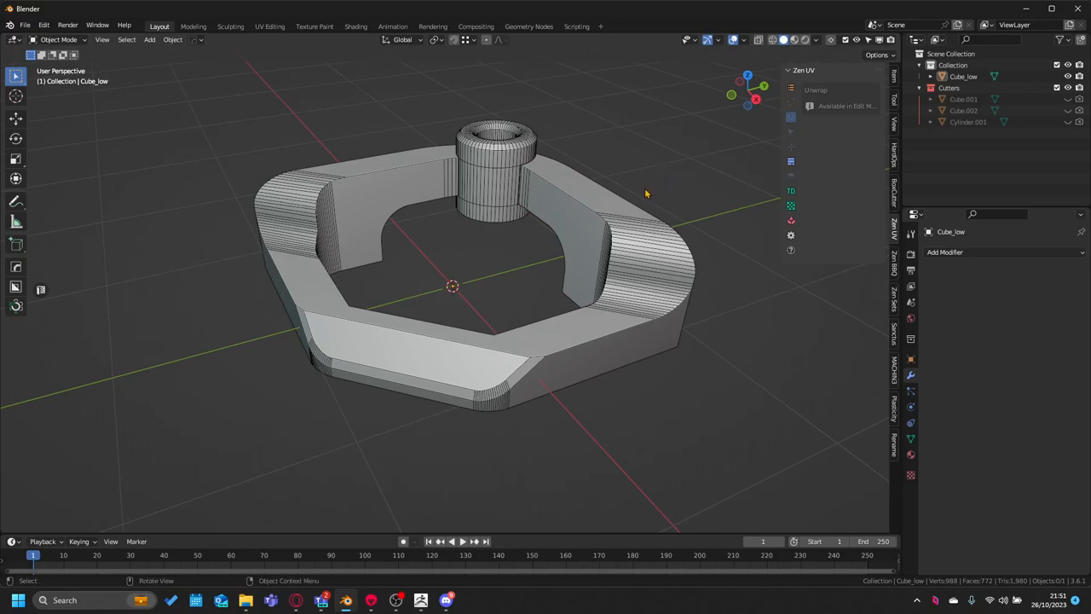
{"action": "mouse_move", "coordinate": [572, 201]}
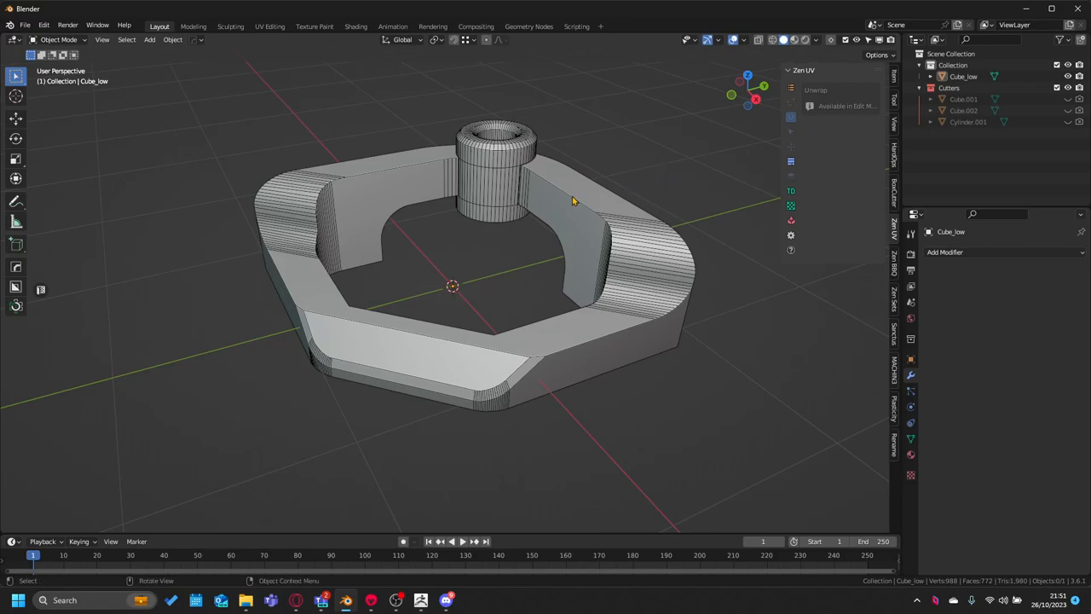
Step: Orbit around the low-poly Cube_low model to inspect its seams from all sides
{"action": "scroll", "scroll_direction": "down", "scroll_amount": 3}
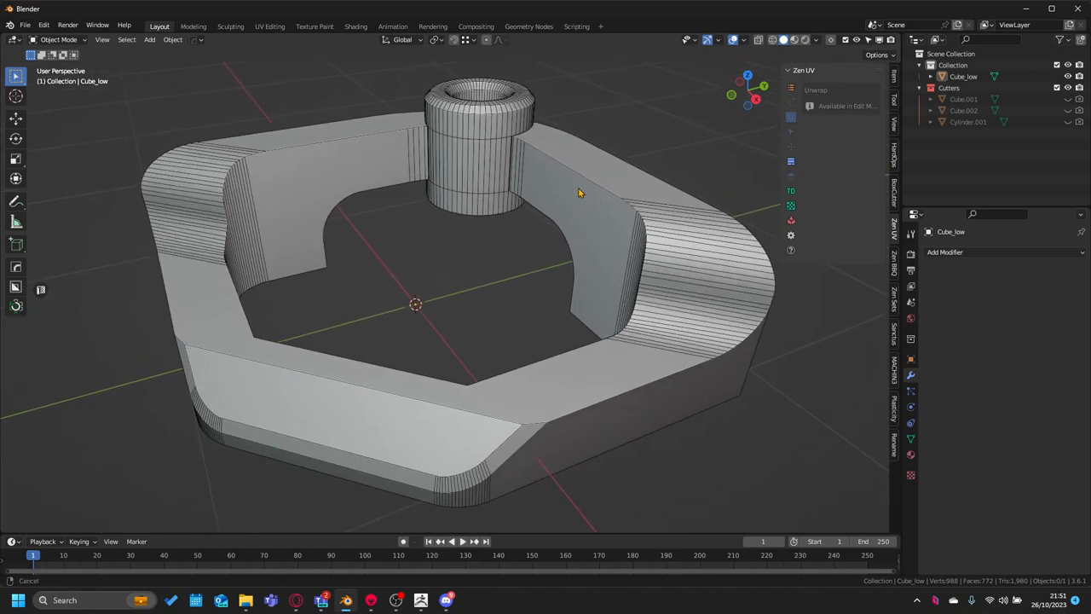
{"action": "mouse_move", "coordinate": [588, 202]}
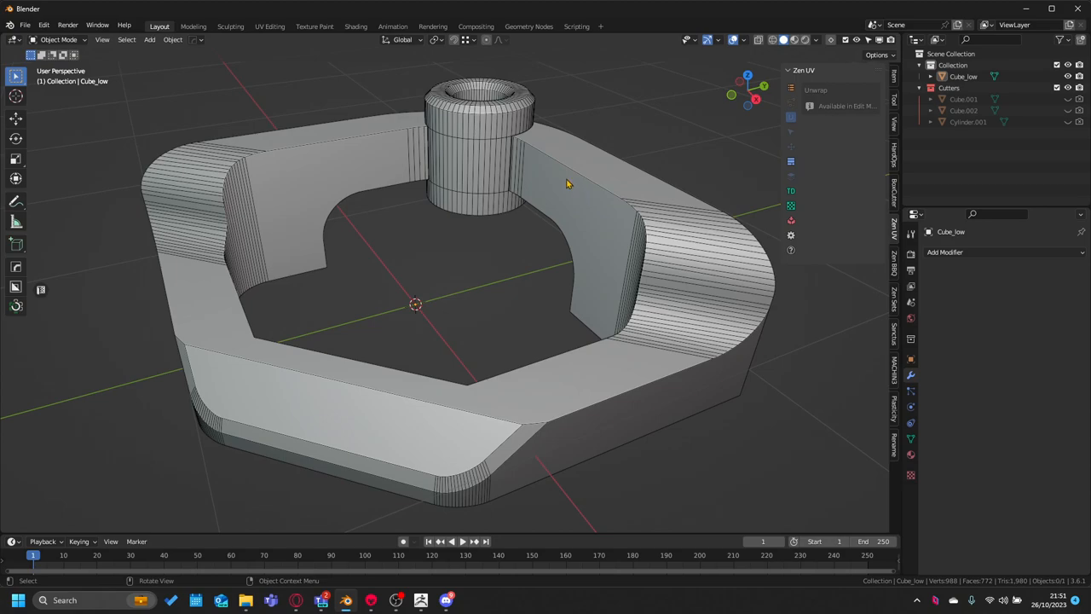
{"action": "mouse_move", "coordinate": [554, 172]}
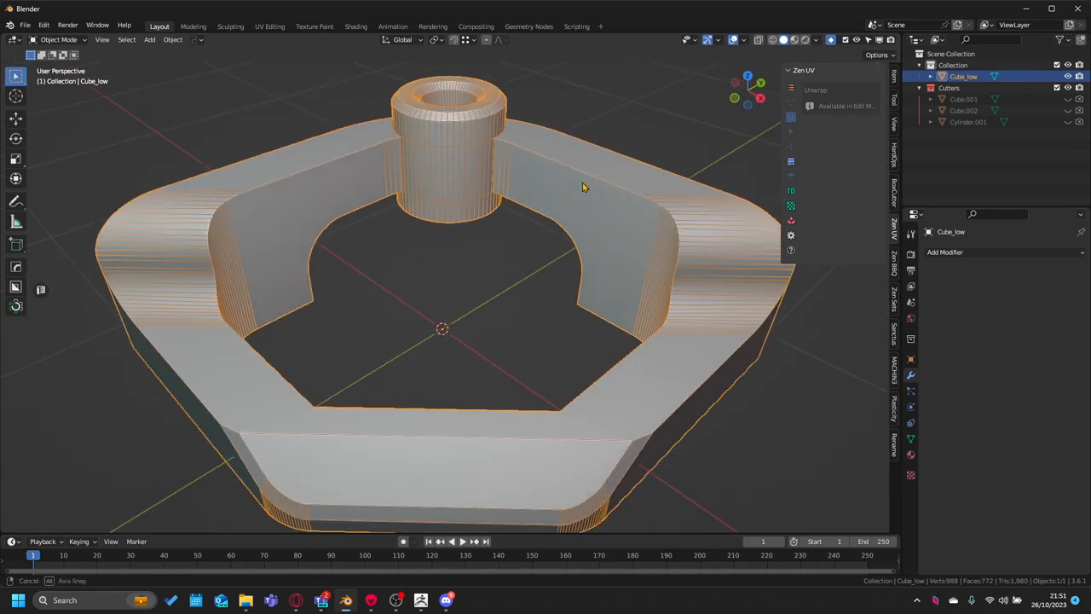
{"action": "left_click_drag", "start_coordinate": [584, 187], "coordinate": [553, 219]}
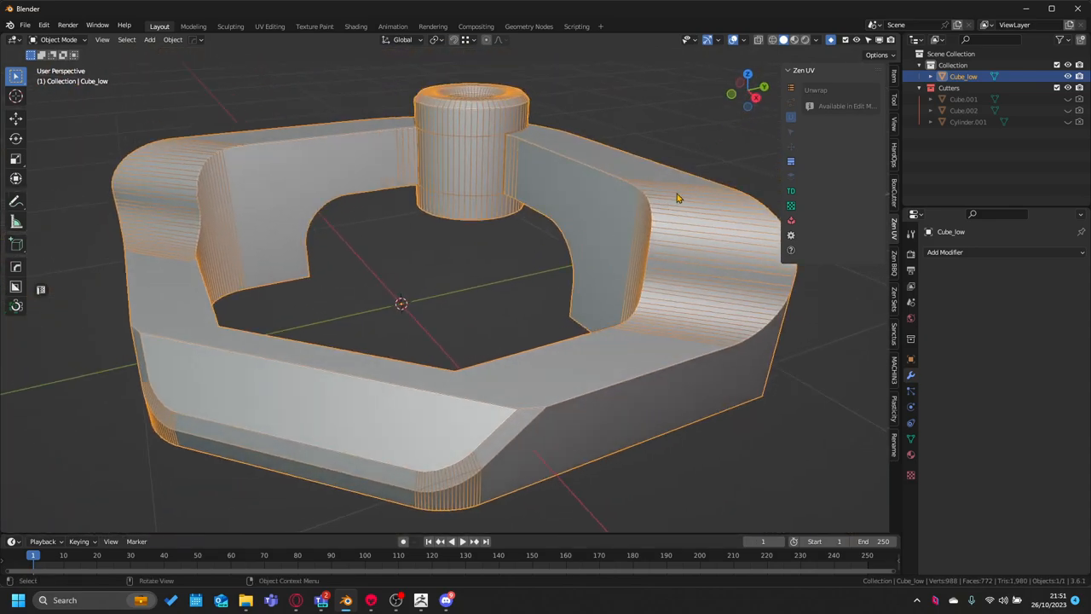
{"action": "mouse_move", "coordinate": [682, 277]}
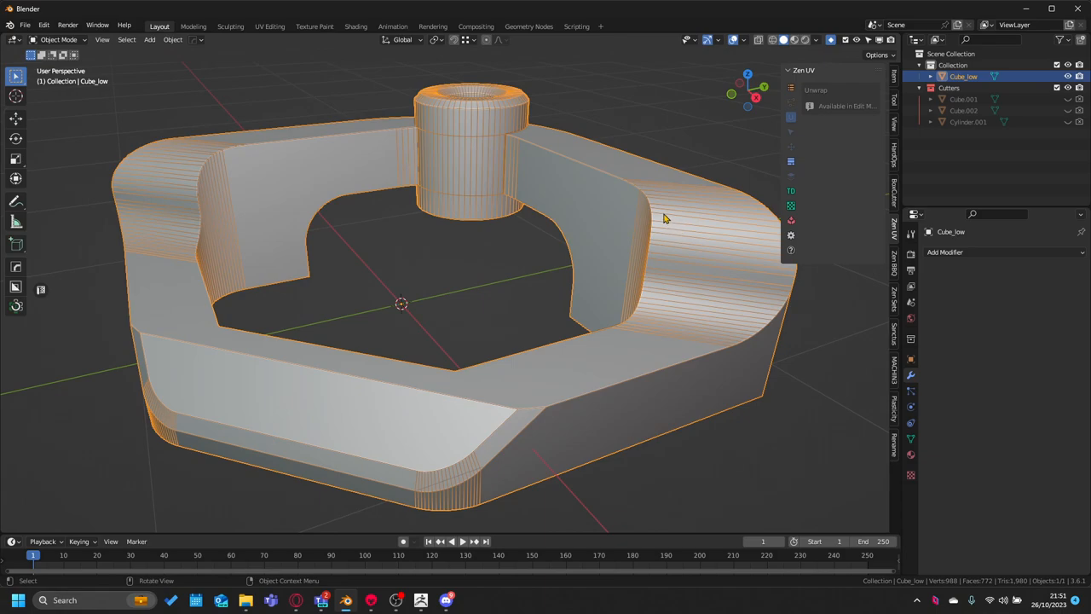
{"action": "left_click_drag", "start_coordinate": [664, 218], "coordinate": [631, 199]}
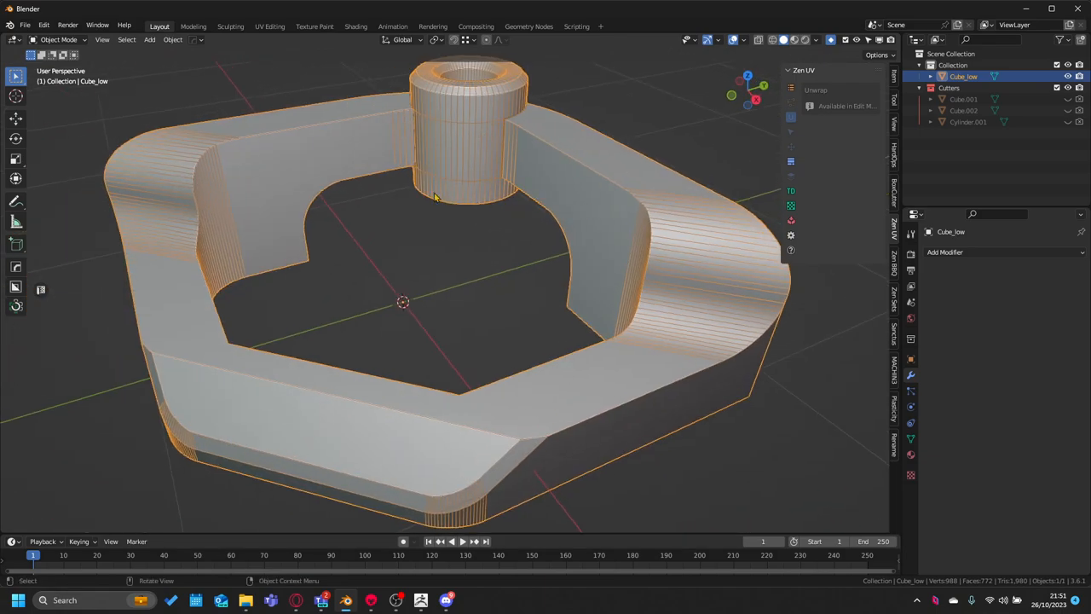
{"action": "left_click_drag", "start_coordinate": [435, 196], "coordinate": [417, 220]}
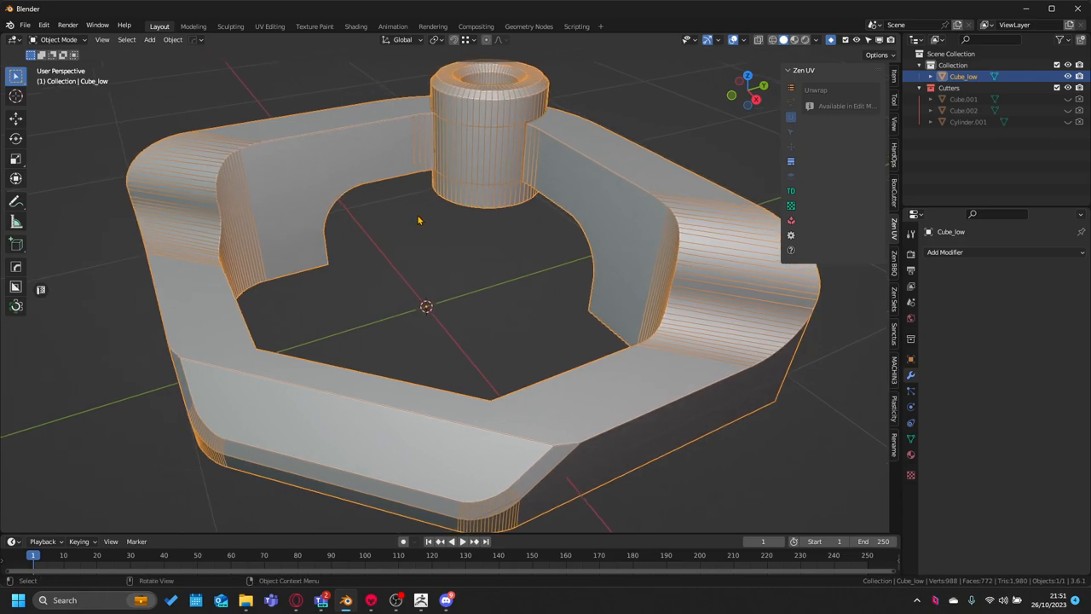
{"action": "left_click_drag", "start_coordinate": [418, 220], "coordinate": [497, 203]}
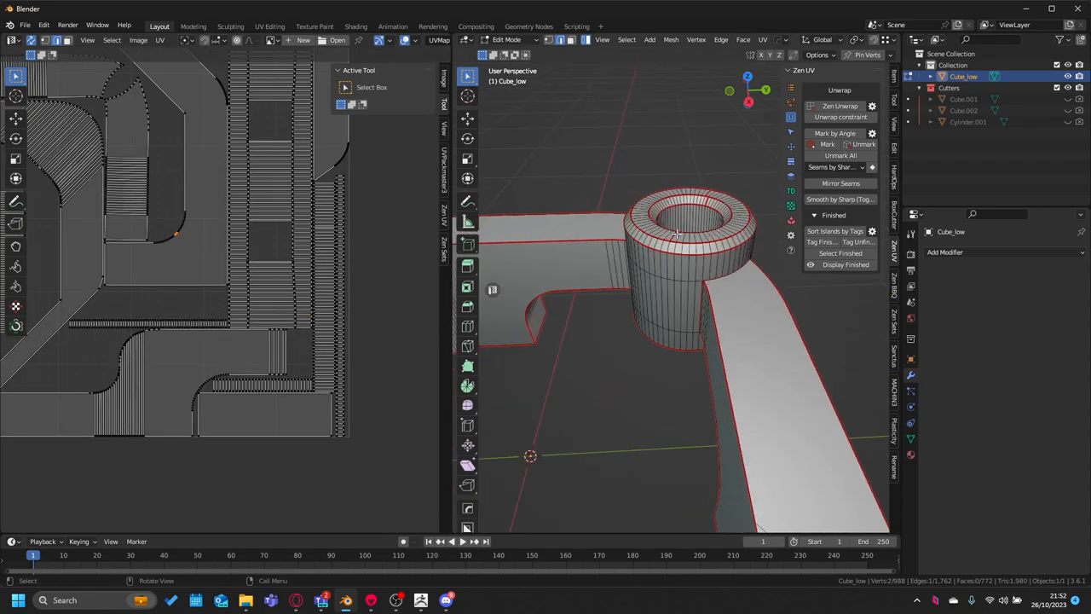
Step: Run Zen Unwrap on Cube_low to lay its UV islands inside the texture square
{"action": "left_click", "coordinate": [838, 106]}
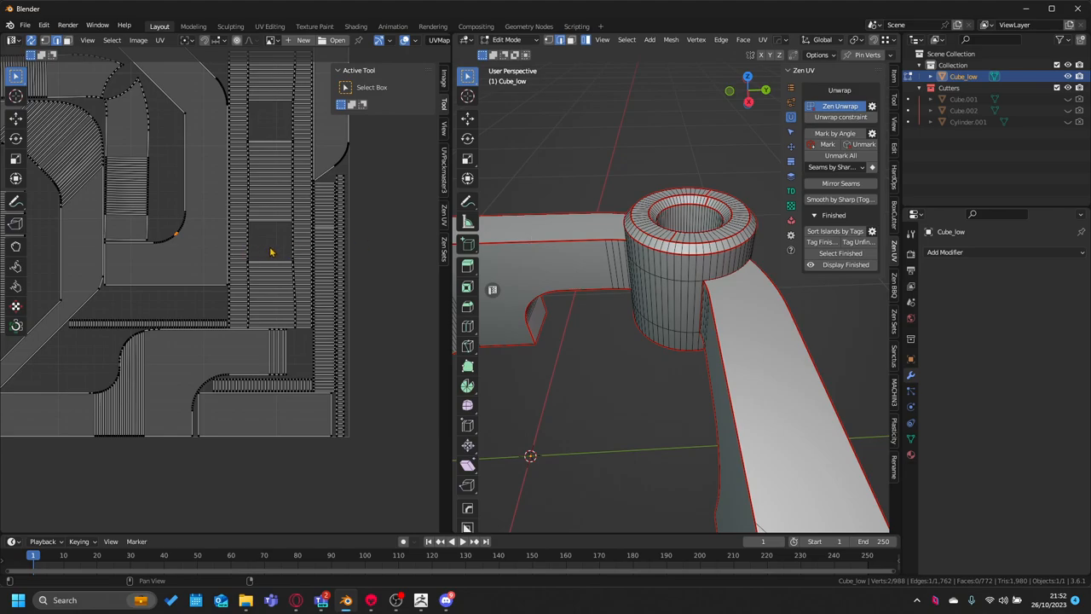
{"action": "left_click", "coordinate": [840, 105]}
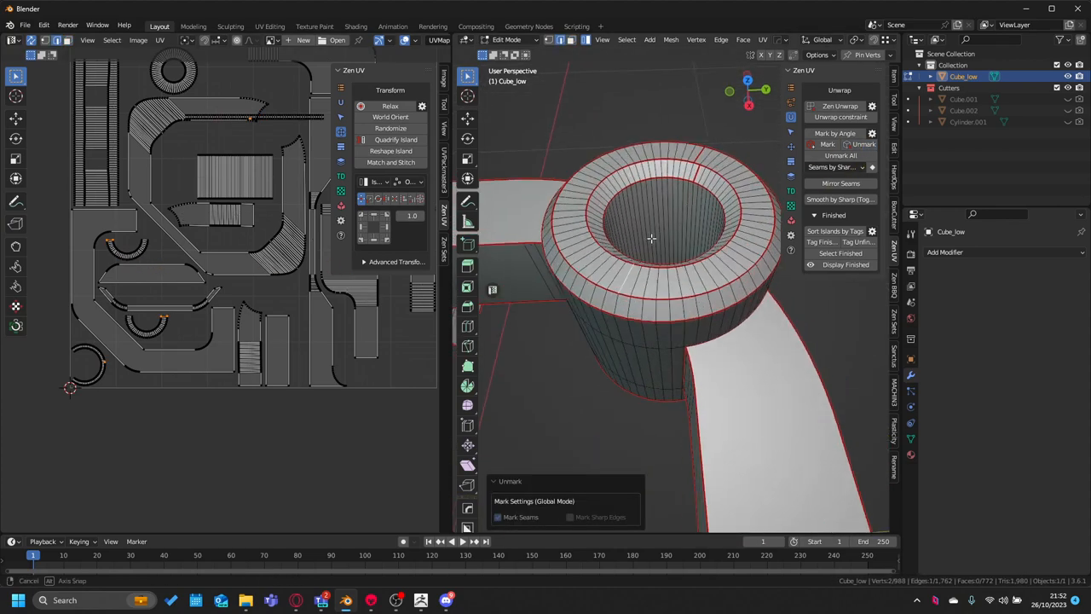
{"action": "left_click_drag", "start_coordinate": [652, 239], "coordinate": [622, 247]}
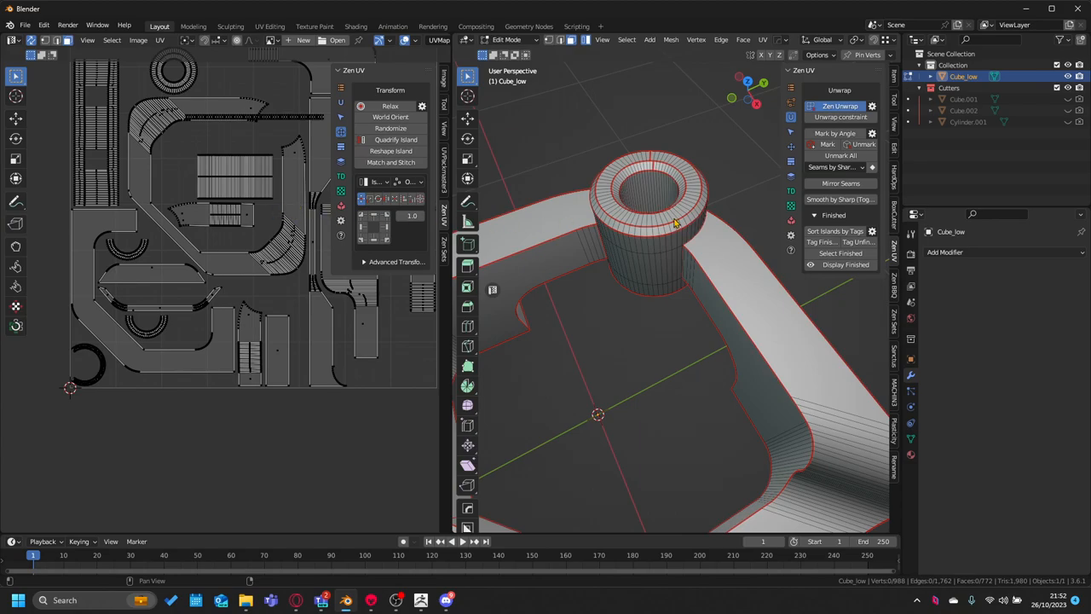
Step: Quadrify three curved UV islands into straight rectangular grid strips
{"action": "left_click", "coordinate": [839, 105]}
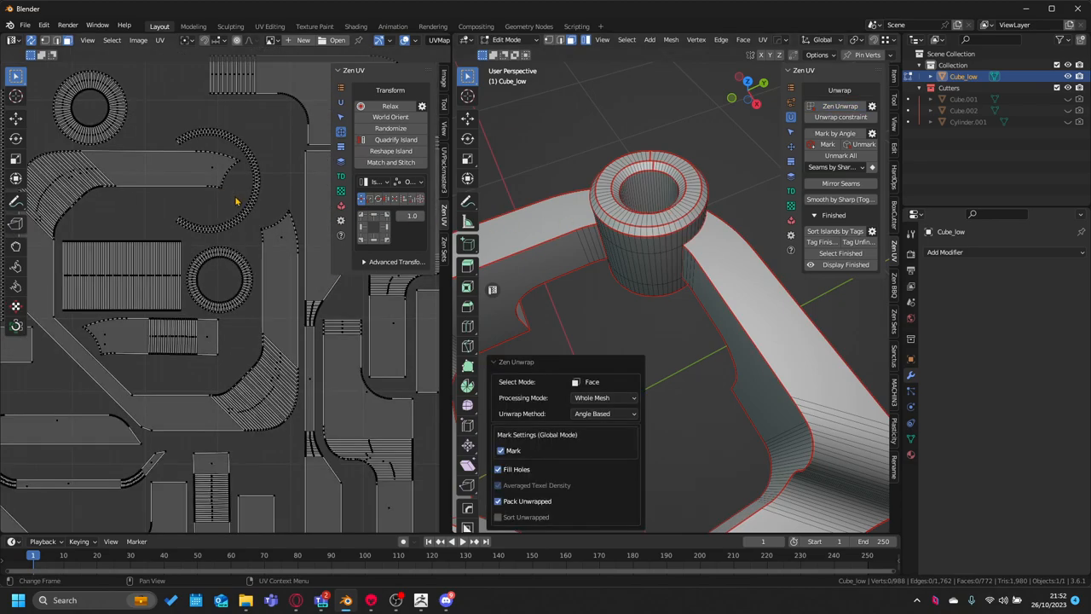
{"action": "left_click", "coordinate": [395, 139]}
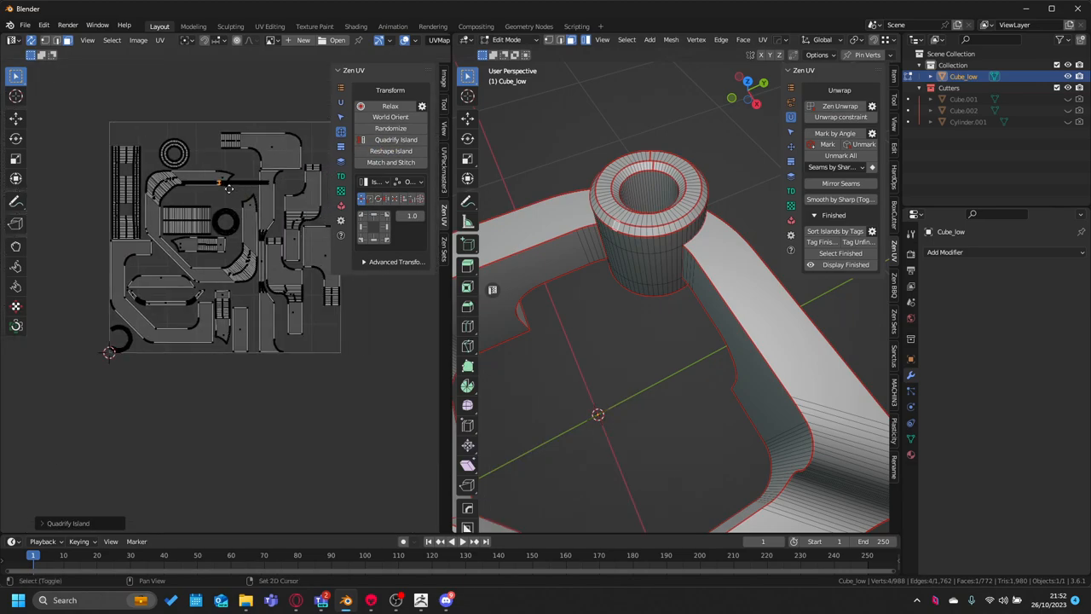
{"action": "left_click", "coordinate": [395, 139]}
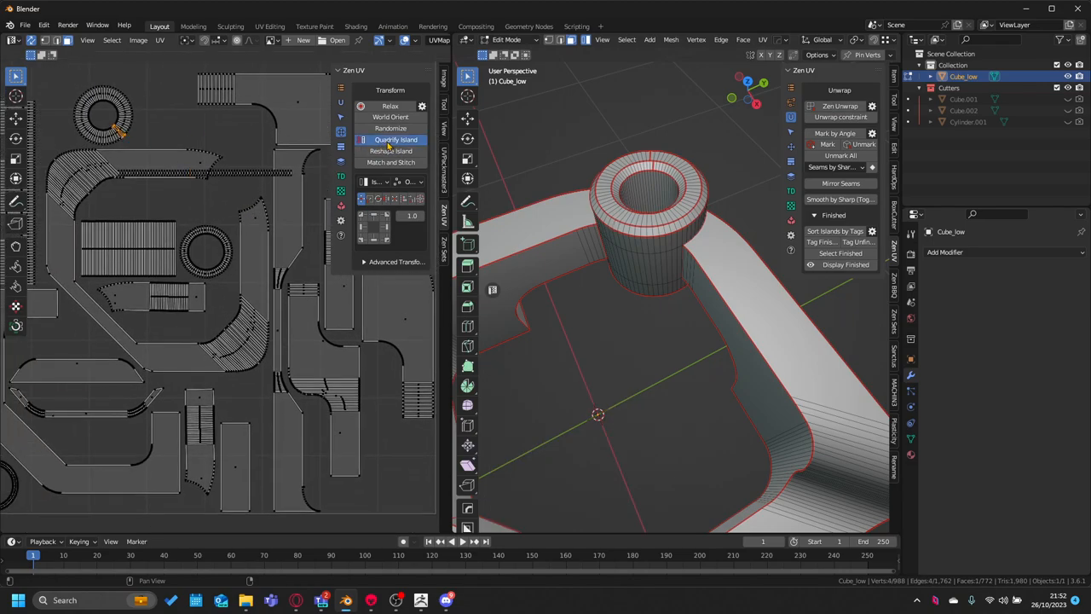
{"action": "left_click", "coordinate": [395, 139]}
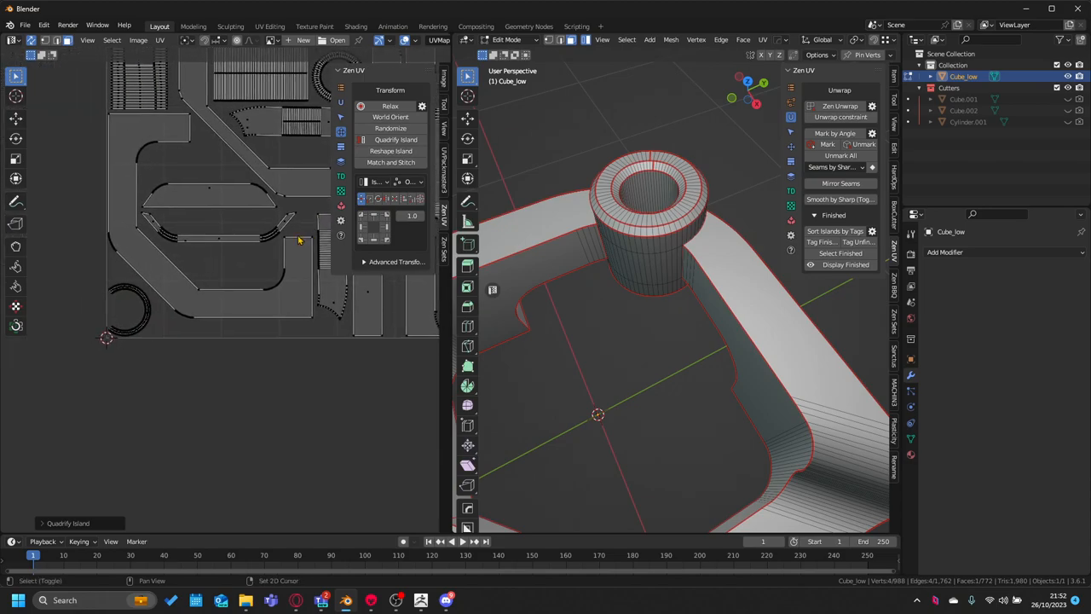
{"action": "left_click", "coordinate": [391, 139]}
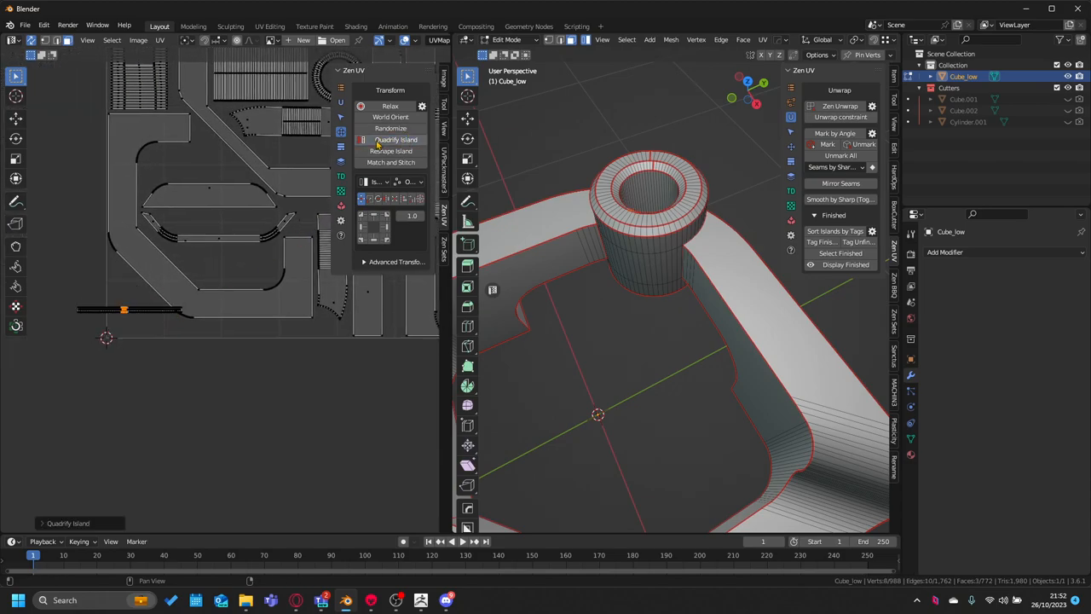
{"action": "left_click", "coordinate": [396, 139]}
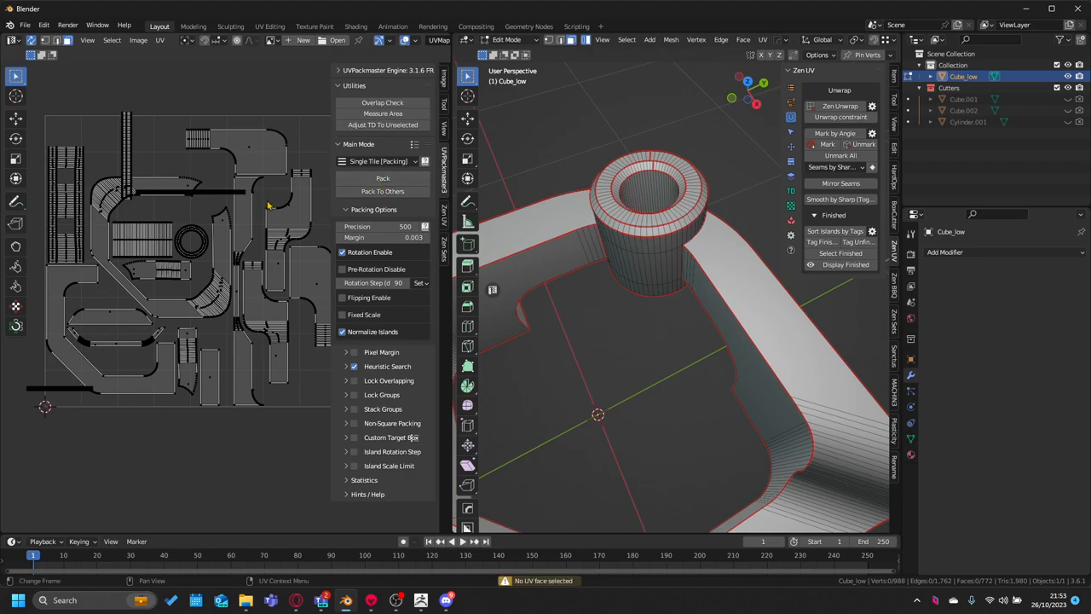
Step: Pack the UV islands with UVPackmaster, then return to the Zen UV panel
{"action": "left_click", "coordinate": [382, 178]}
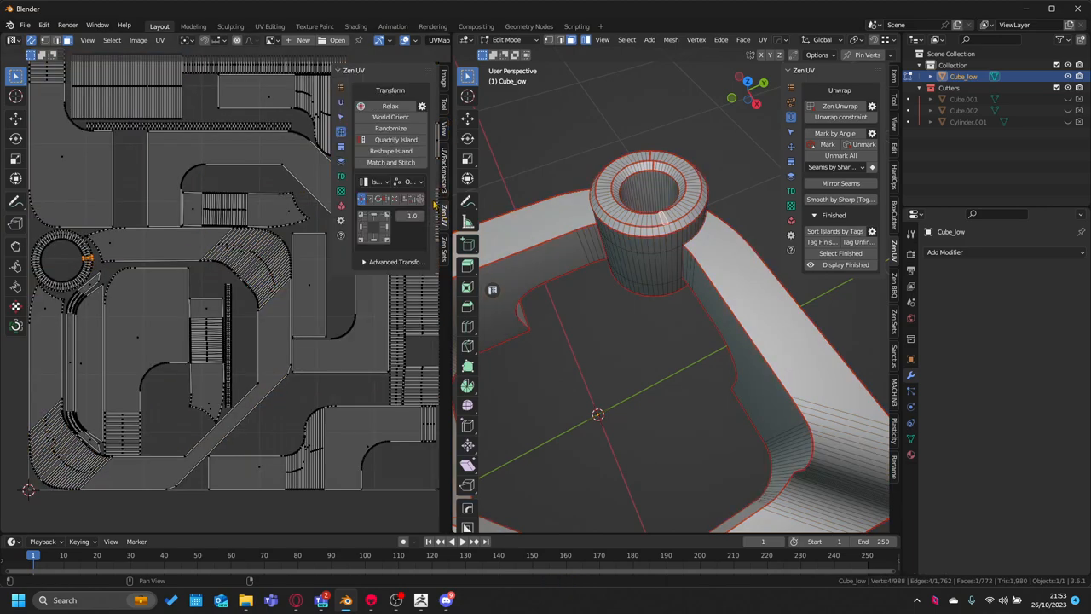
{"action": "left_click", "coordinate": [396, 139]}
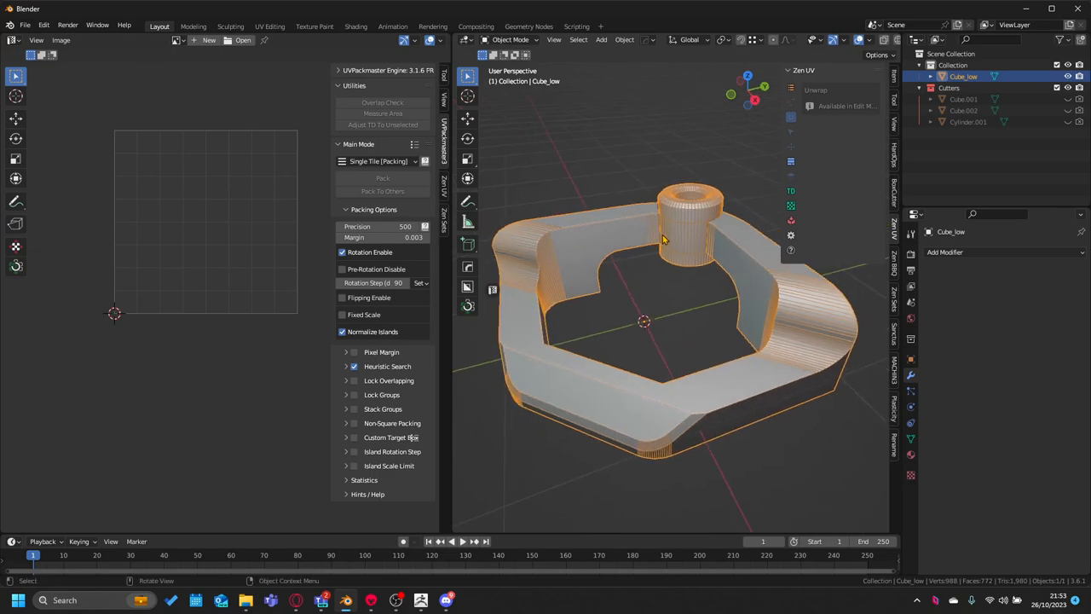
Step: Orbit the viewport to check the low-poly model in Object Mode from above
{"action": "left_click_drag", "start_coordinate": [665, 238], "coordinate": [619, 270]}
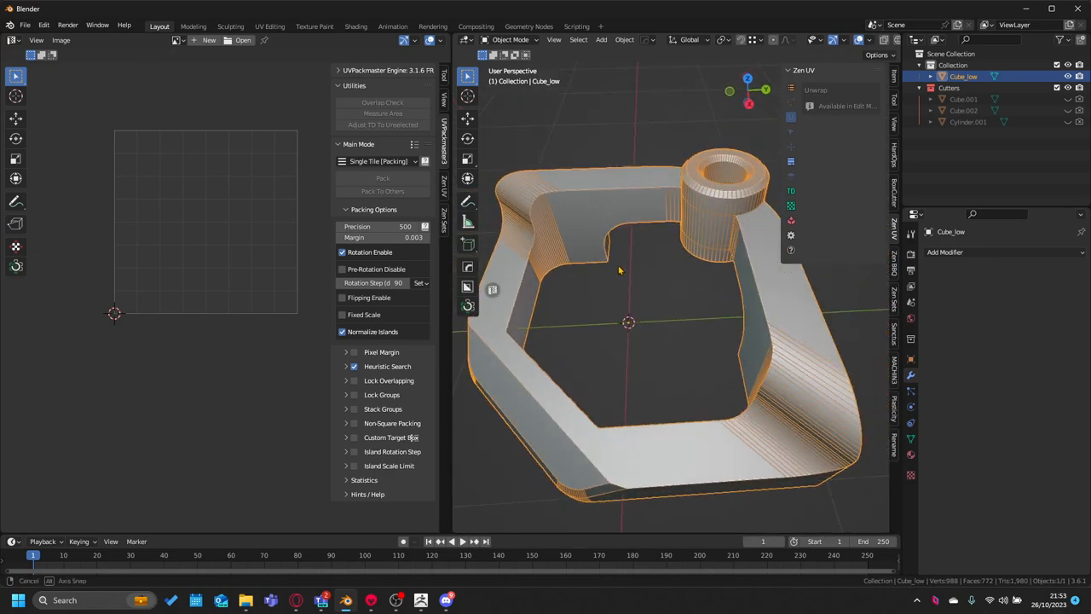
{"action": "left_click_drag", "start_coordinate": [620, 271], "coordinate": [640, 240]}
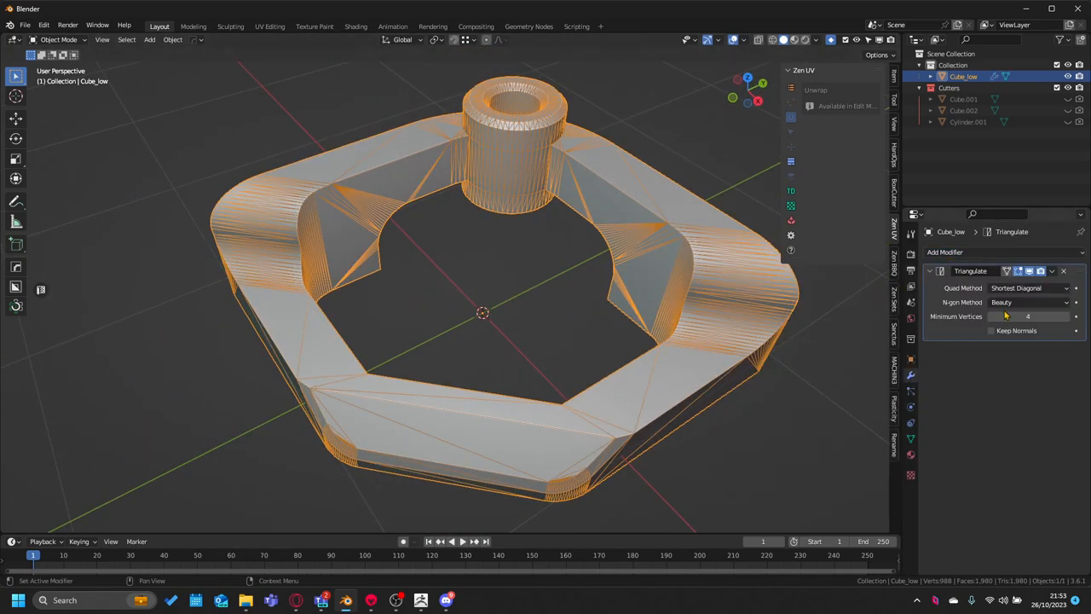
Step: Limit the Triangulate modifier to faces with 5+ vertices and inspect the triangulation
{"action": "left_click", "coordinate": [1027, 317]}
{"action": "type", "text": "5"}
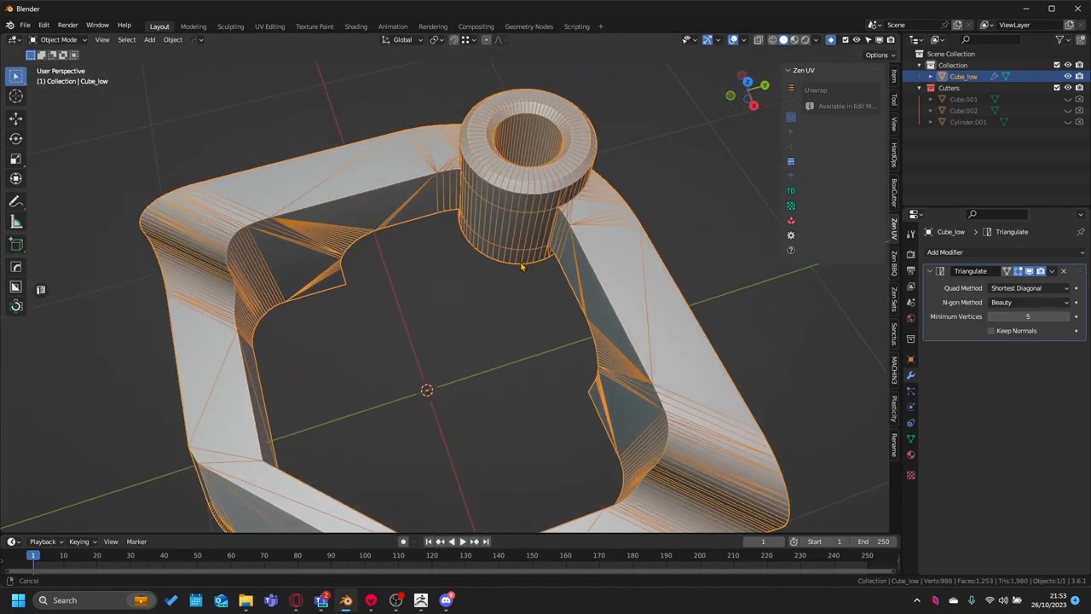
{"action": "left_click_drag", "start_coordinate": [520, 264], "coordinate": [567, 187]}
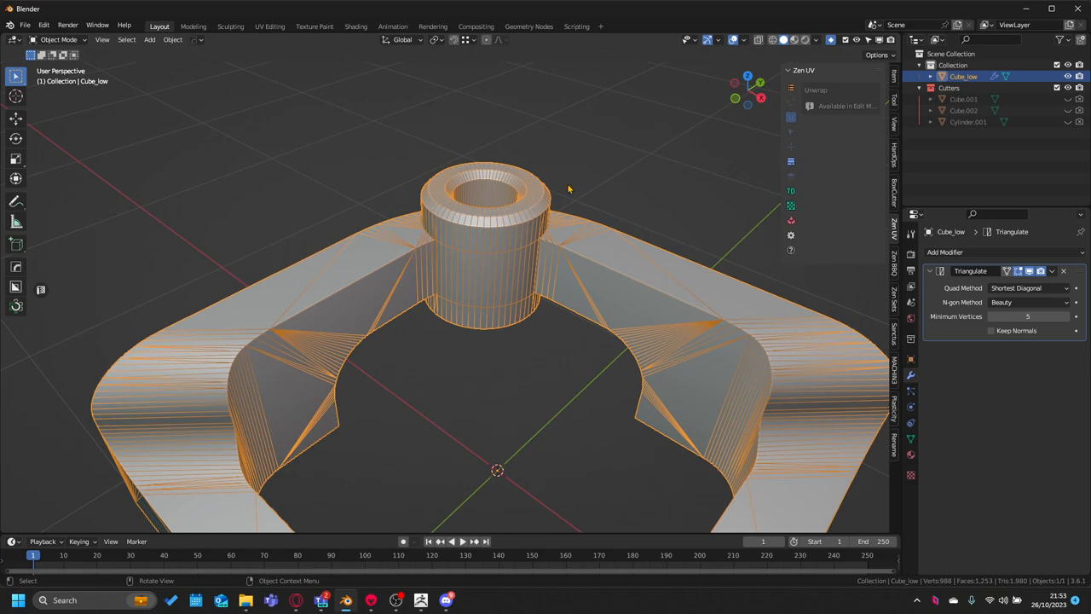
{"action": "mouse_move", "coordinate": [477, 228]}
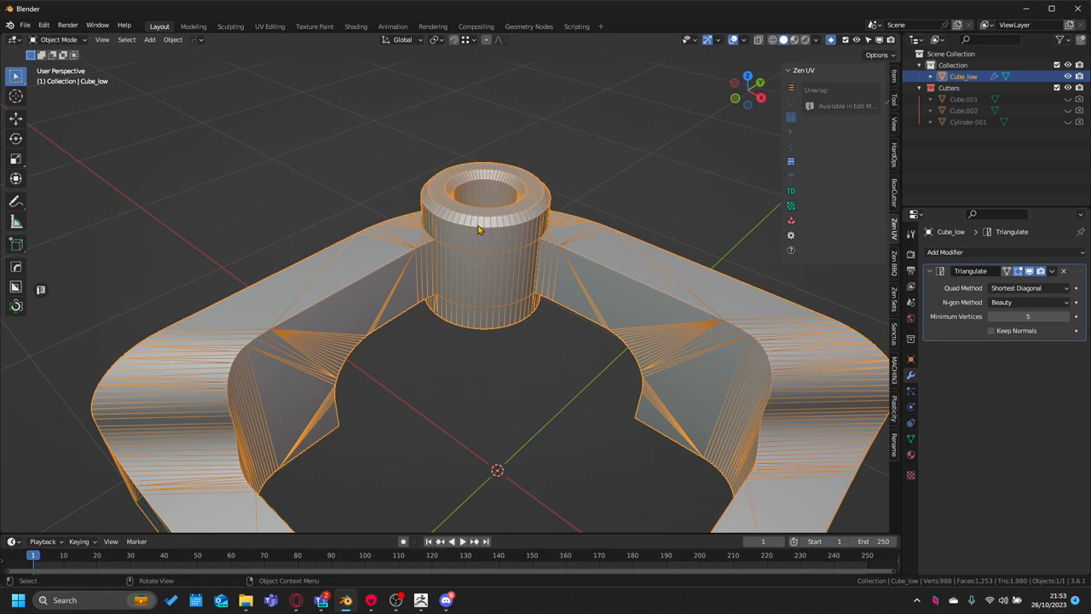
{"action": "mouse_move", "coordinate": [431, 228]}
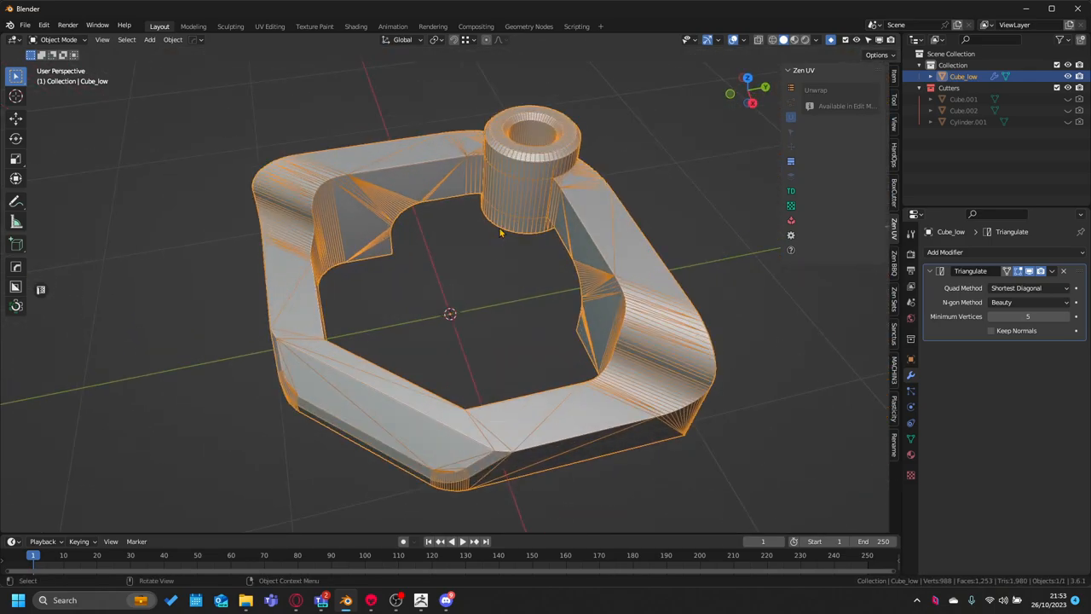
{"action": "left_click_drag", "start_coordinate": [500, 232], "coordinate": [533, 181]}
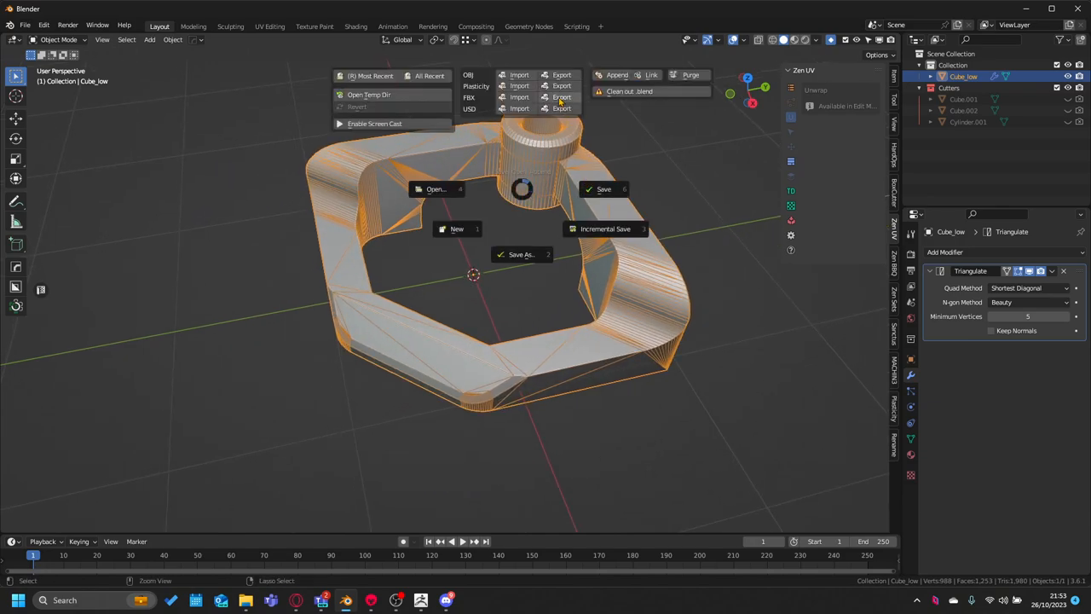
Step: Export the mesh as FBX, overwriting the existing Lowpoly.fbx in Baketest
{"action": "left_click", "coordinate": [561, 96]}
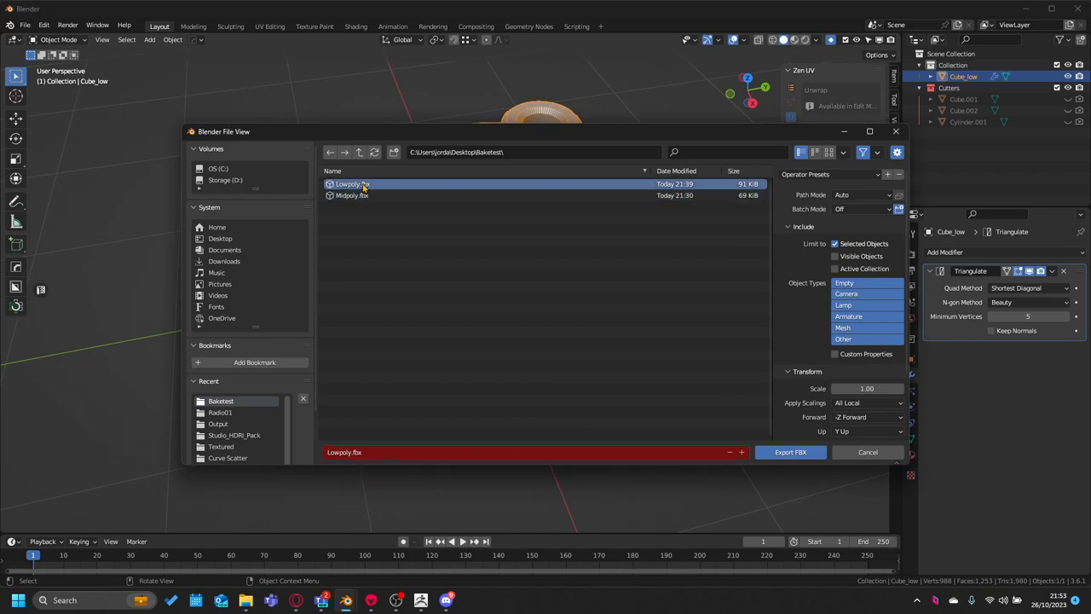
{"action": "left_click", "coordinate": [789, 452]}
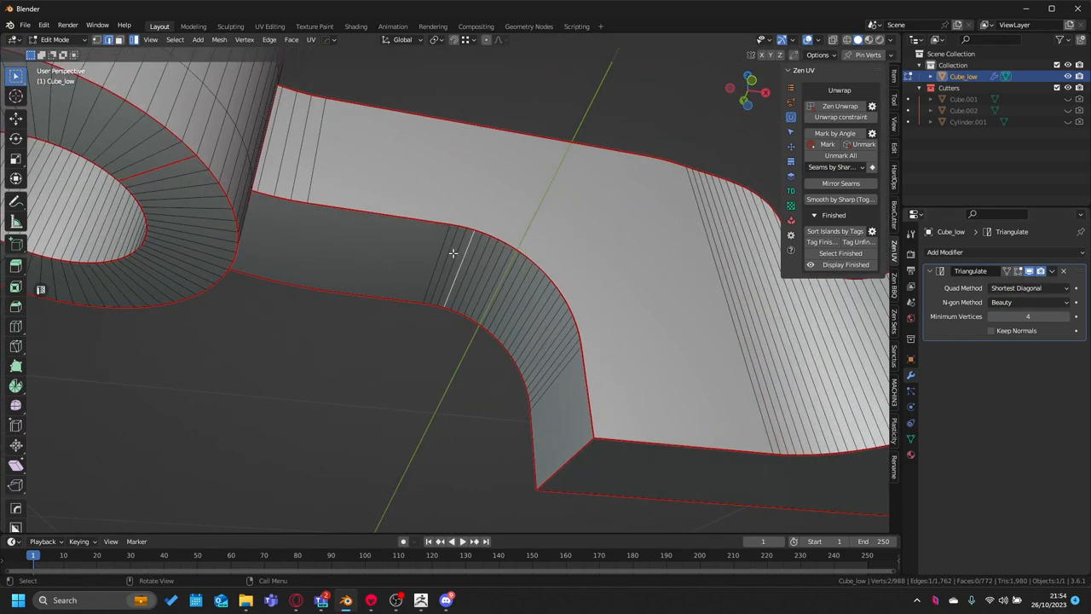
Step: Pick a stray edge on the flat face and bring up Select > Select Loops
{"action": "left_click", "coordinate": [461, 256]}
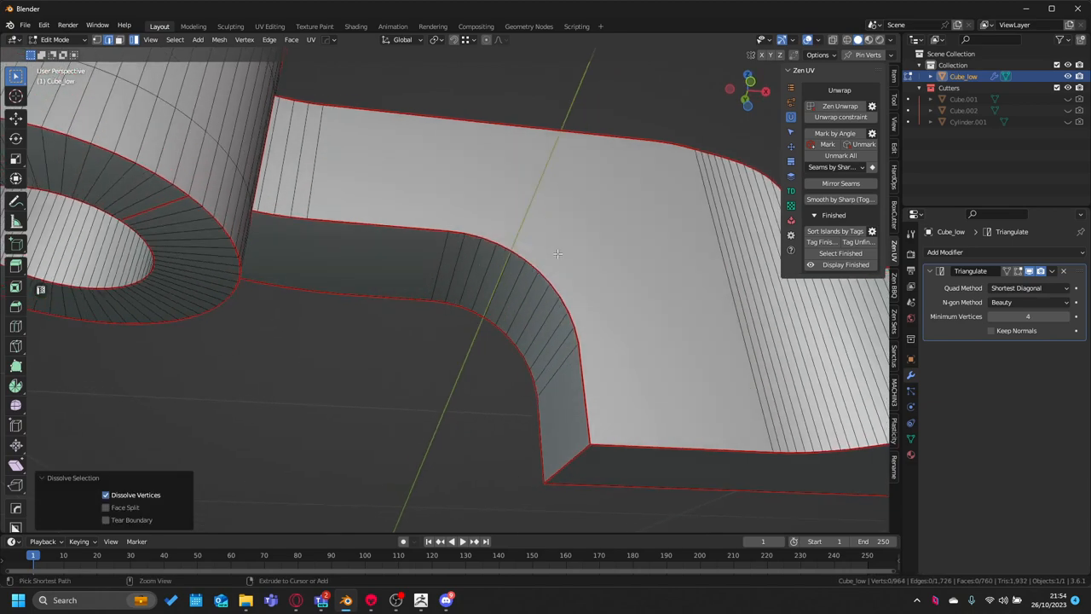
{"action": "left_click_drag", "start_coordinate": [558, 253], "coordinate": [452, 276]}
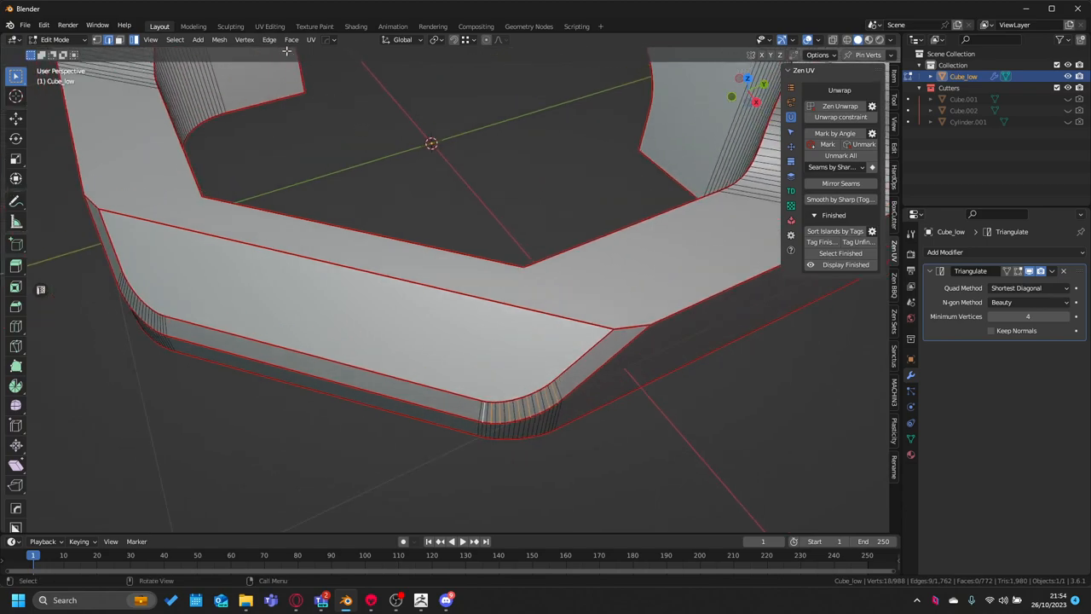
{"action": "left_click", "coordinate": [175, 39]}
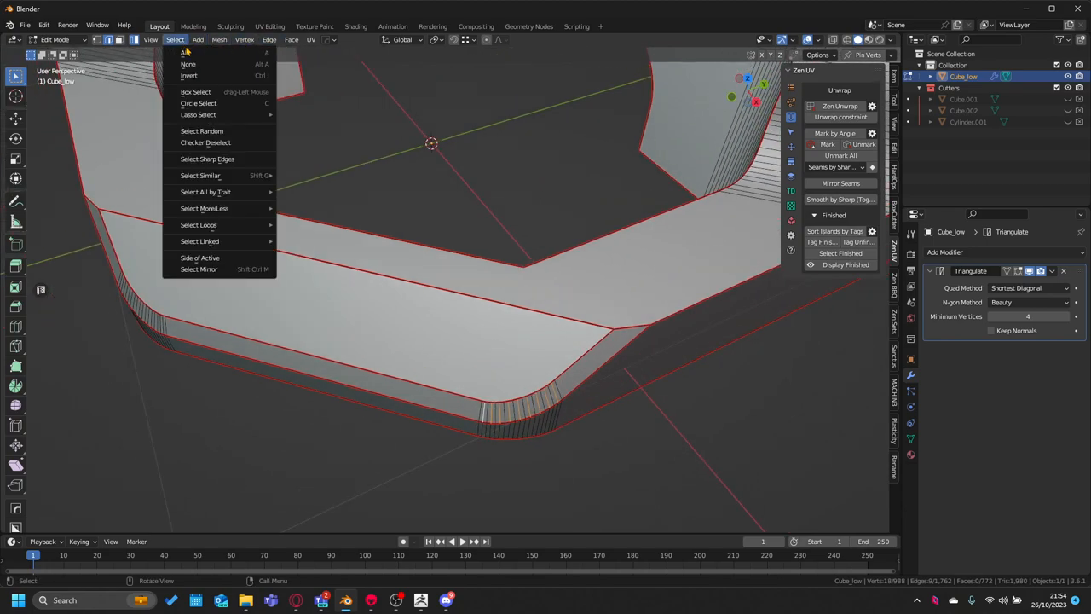
{"action": "mouse_move", "coordinate": [198, 224]}
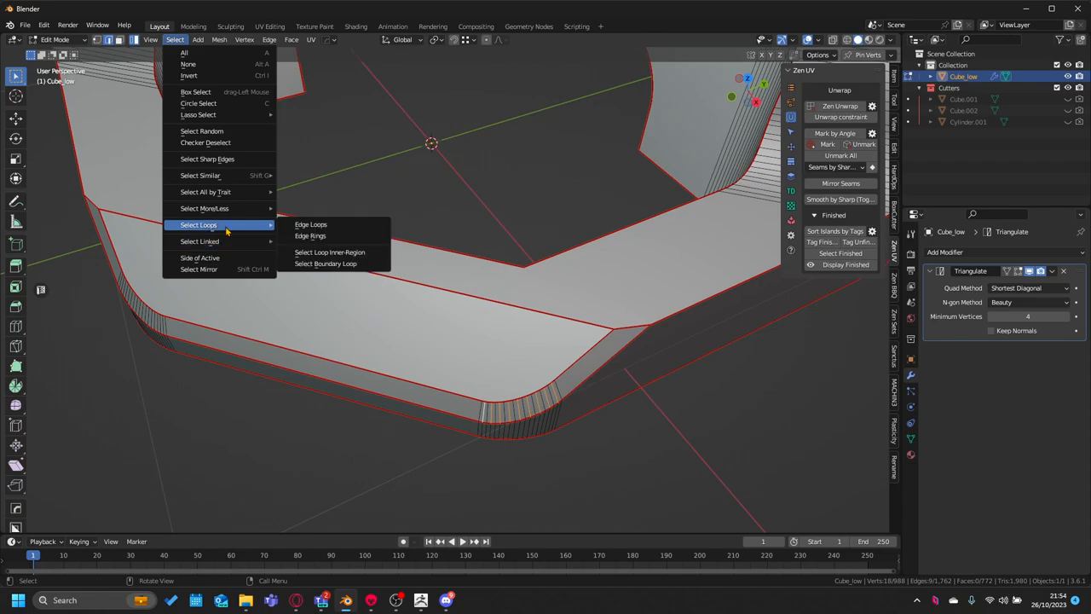
{"action": "left_click", "coordinate": [310, 224]}
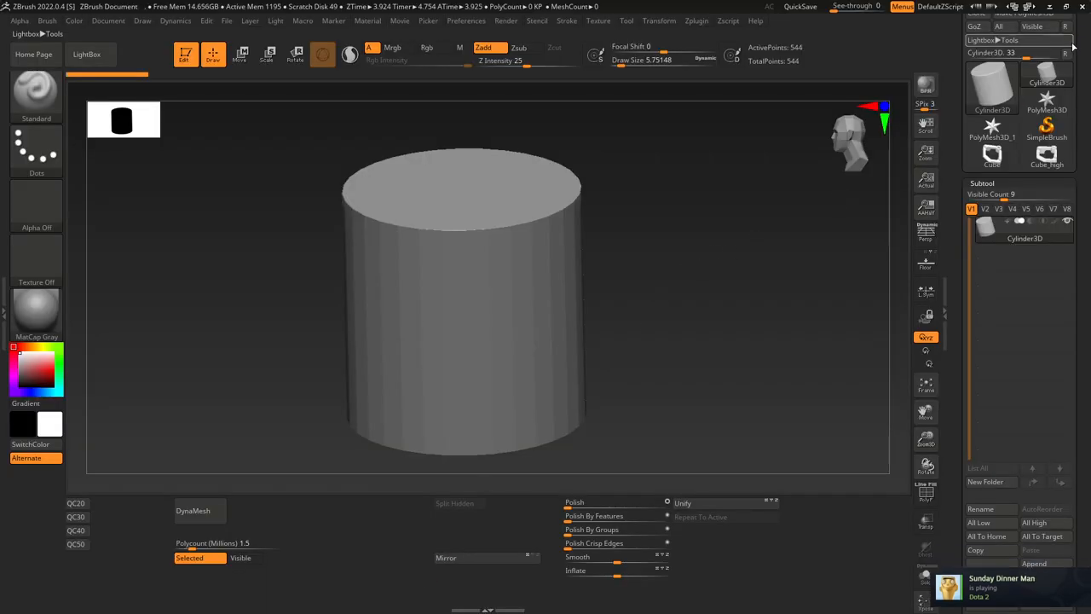
Step: Import the low-poly FBX as a new tool, confirming the FBX Import Options
{"action": "left_click", "coordinate": [86, 53]}
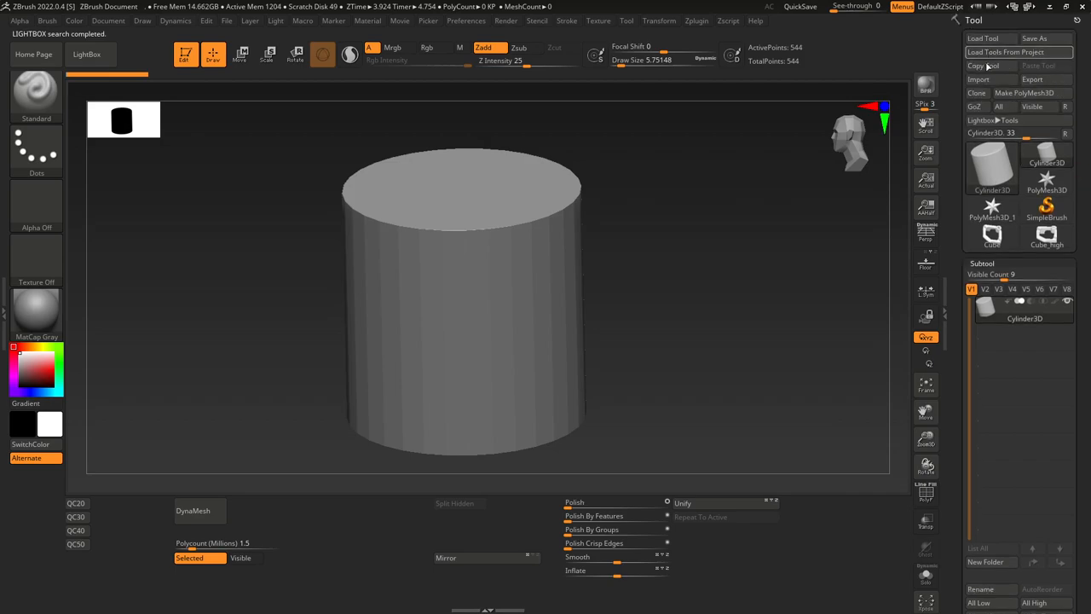
{"action": "left_click", "coordinate": [979, 79]}
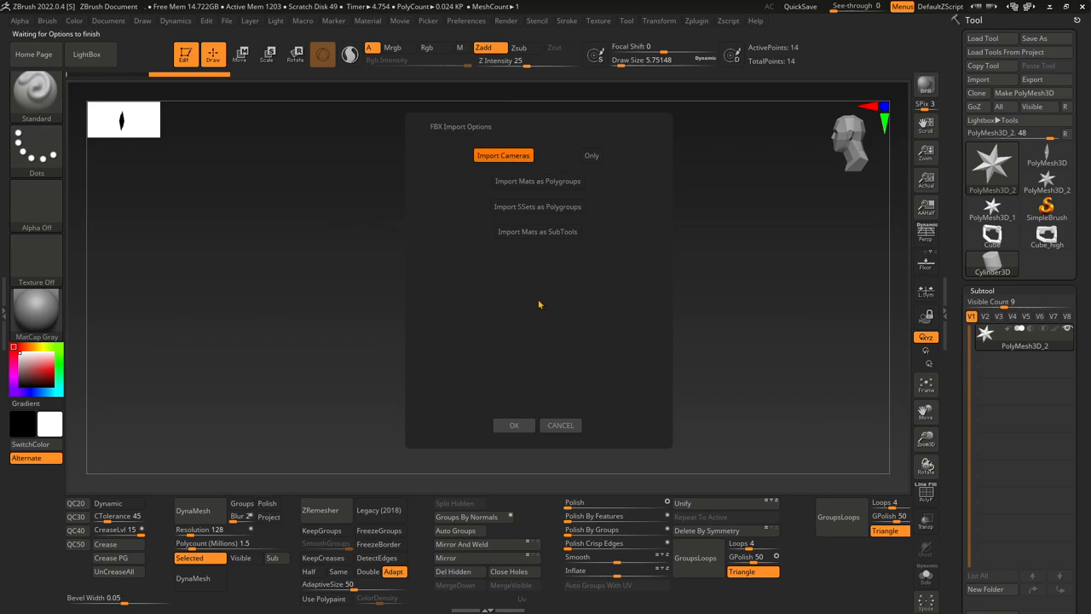
{"action": "left_click", "coordinate": [513, 424]}
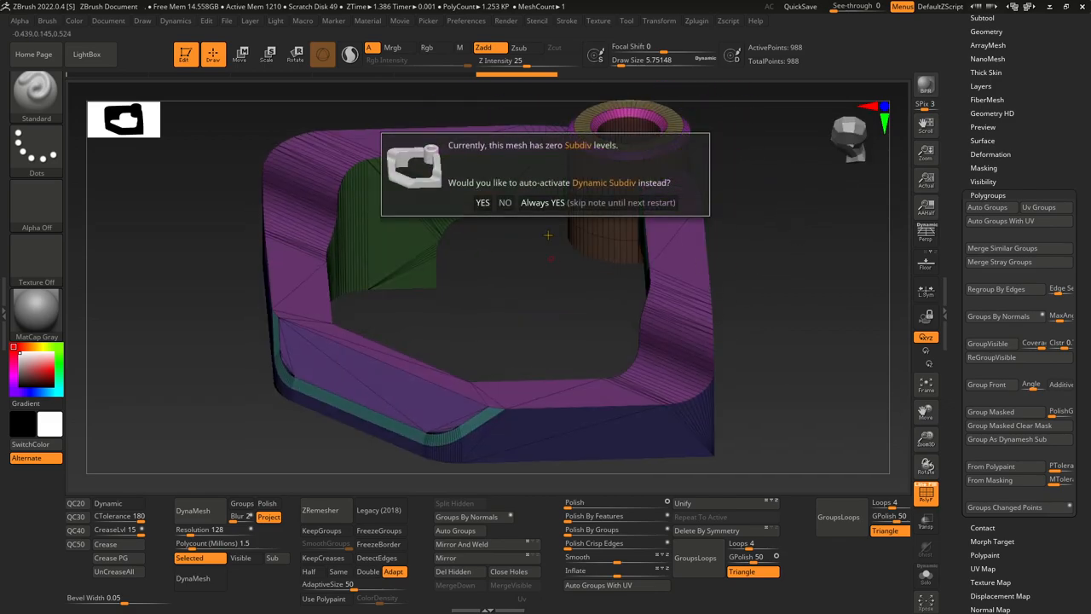
Step: Enable Dynamic Subdiv, hide the PolyF overlay and inspect the smoothed mesh
{"action": "left_click", "coordinate": [505, 202]}
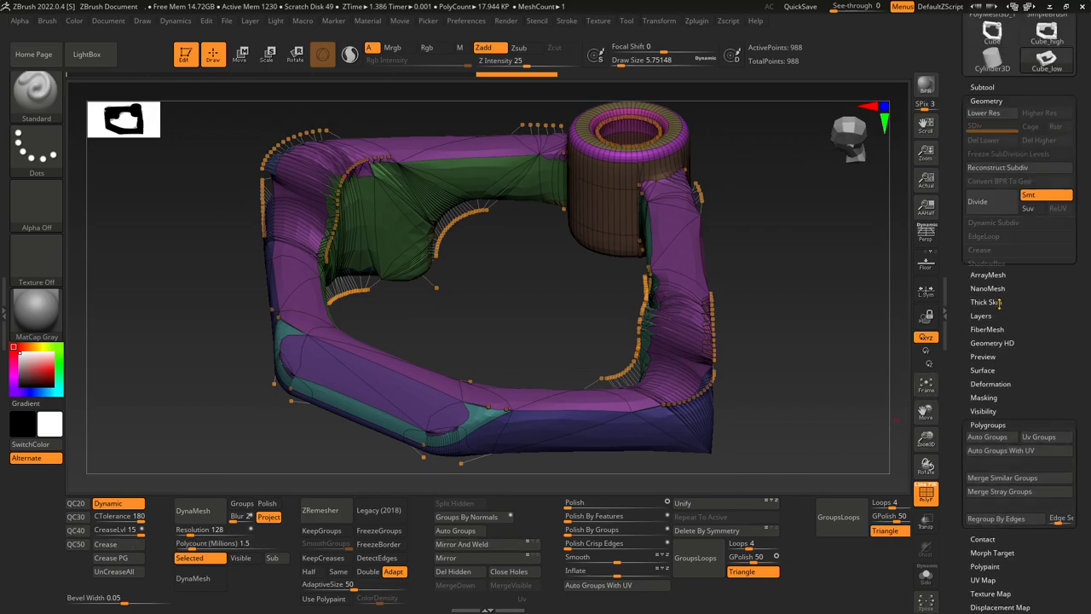
{"action": "left_click", "coordinate": [979, 250]}
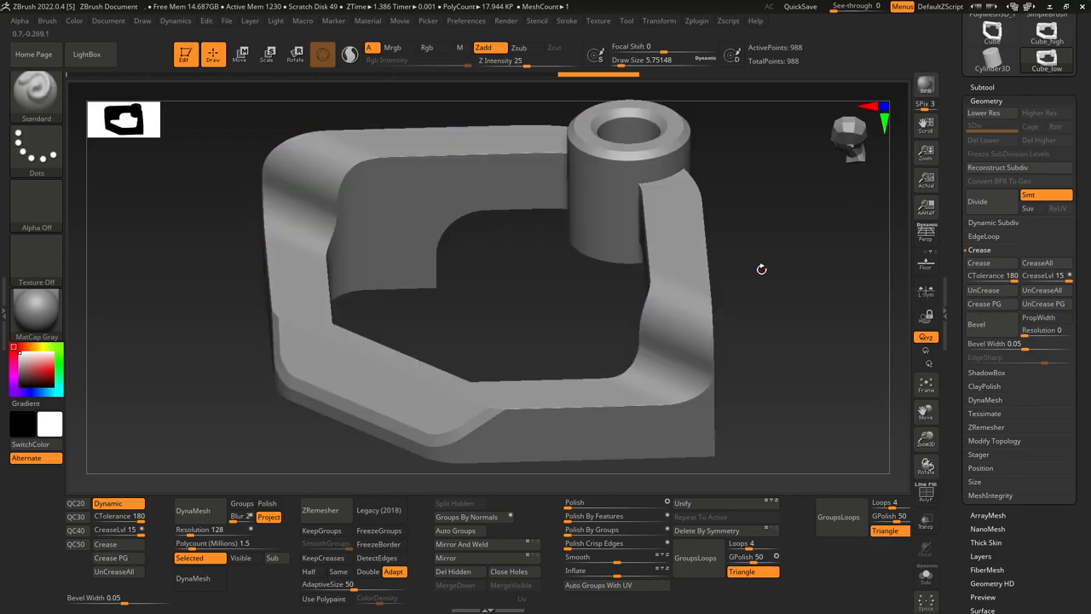
{"action": "left_click_drag", "start_coordinate": [761, 269], "coordinate": [801, 302]}
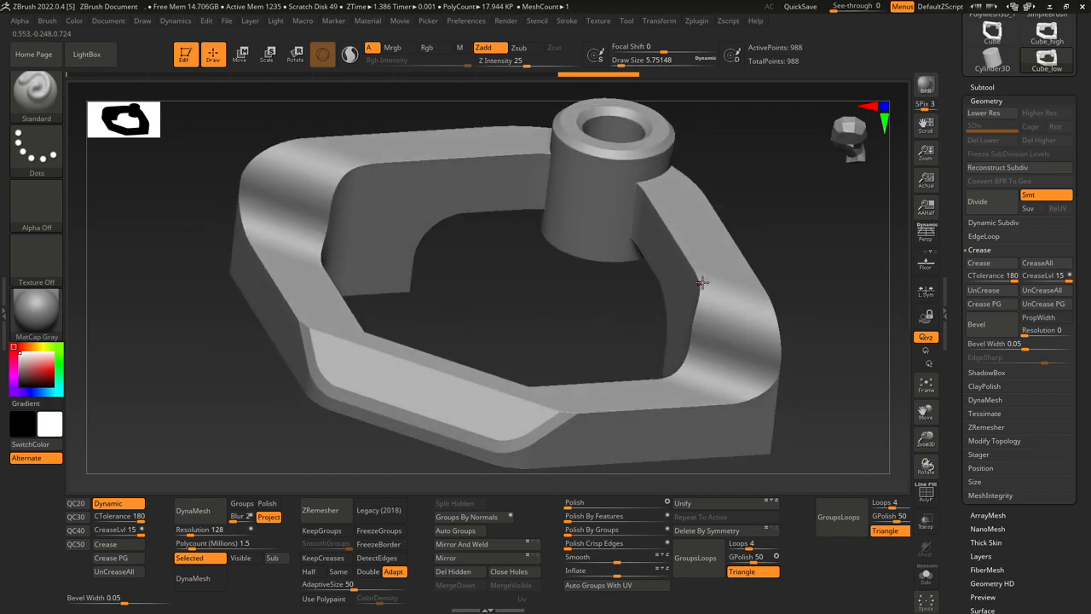
{"action": "left_click_drag", "start_coordinate": [698, 281], "coordinate": [736, 173]}
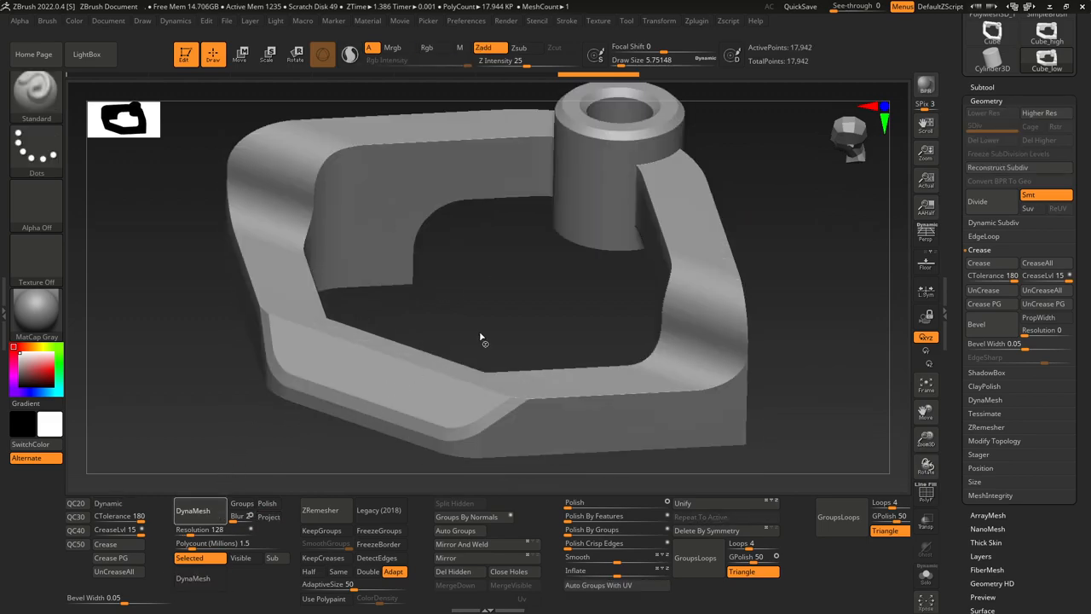
Step: Convert to a dense DynaMesh, set its resolution, and Polish By Features to round the edges
{"action": "left_click", "coordinate": [193, 578]}
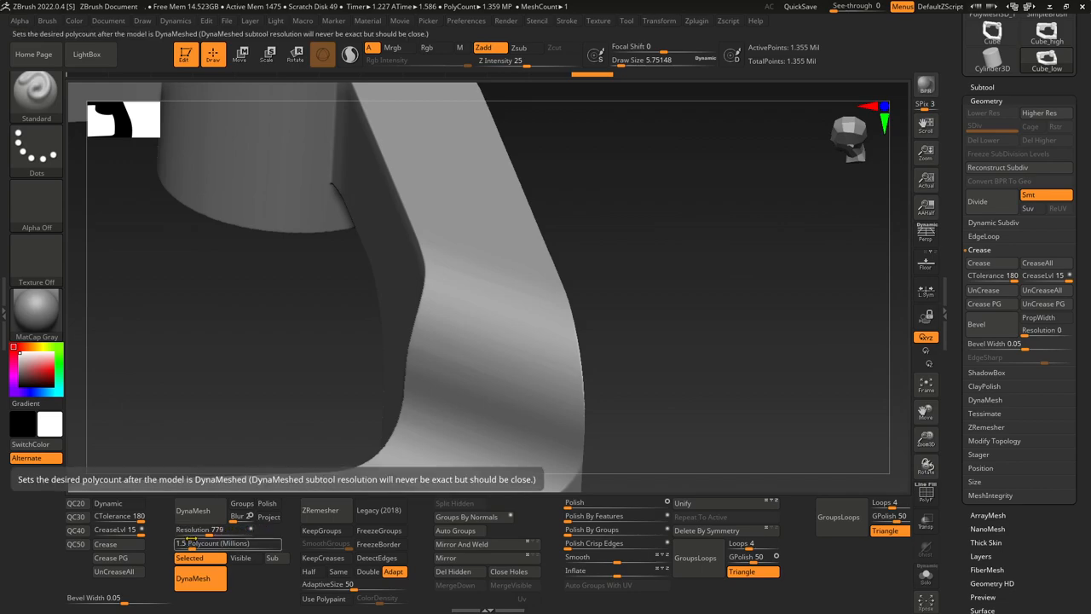
{"action": "left_click", "coordinate": [200, 578]}
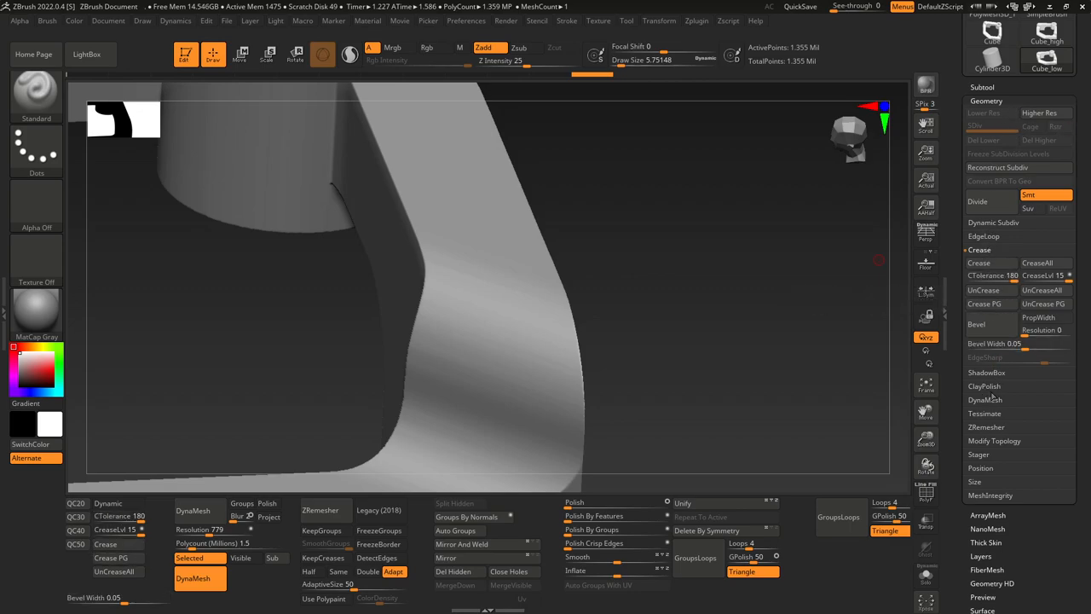
{"action": "right_click", "coordinate": [1022, 59]}
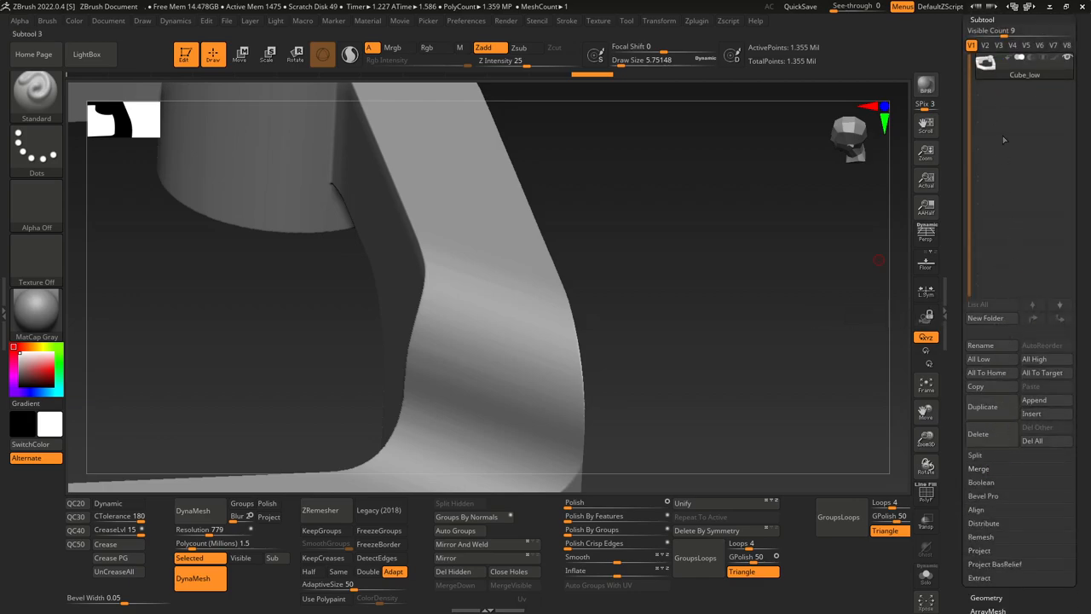
{"action": "left_click", "coordinate": [986, 596]}
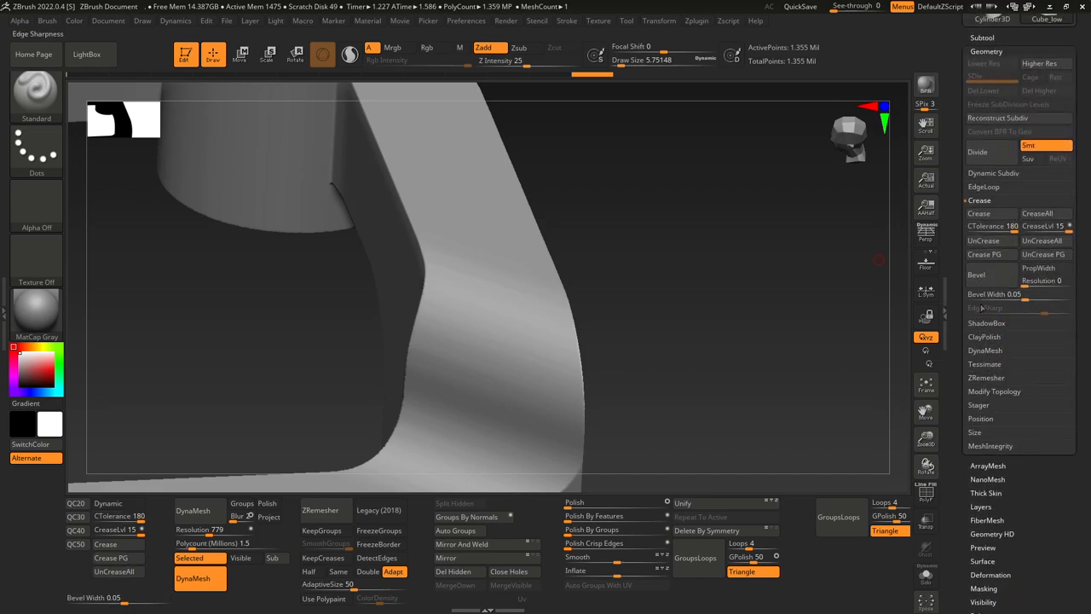
{"action": "left_click", "coordinate": [985, 241]}
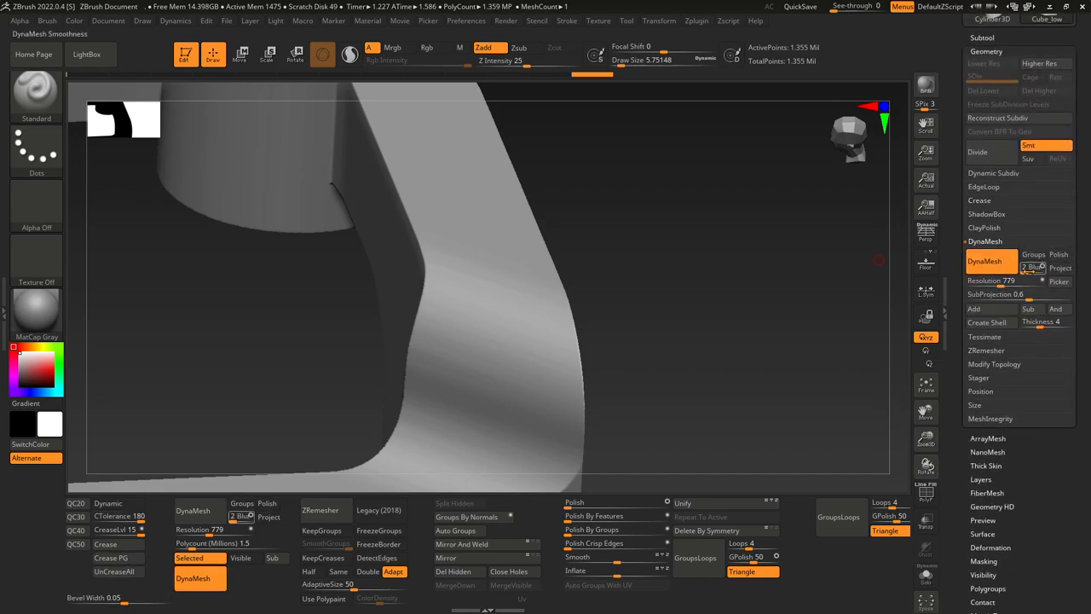
{"action": "mouse_move", "coordinate": [1006, 281]}
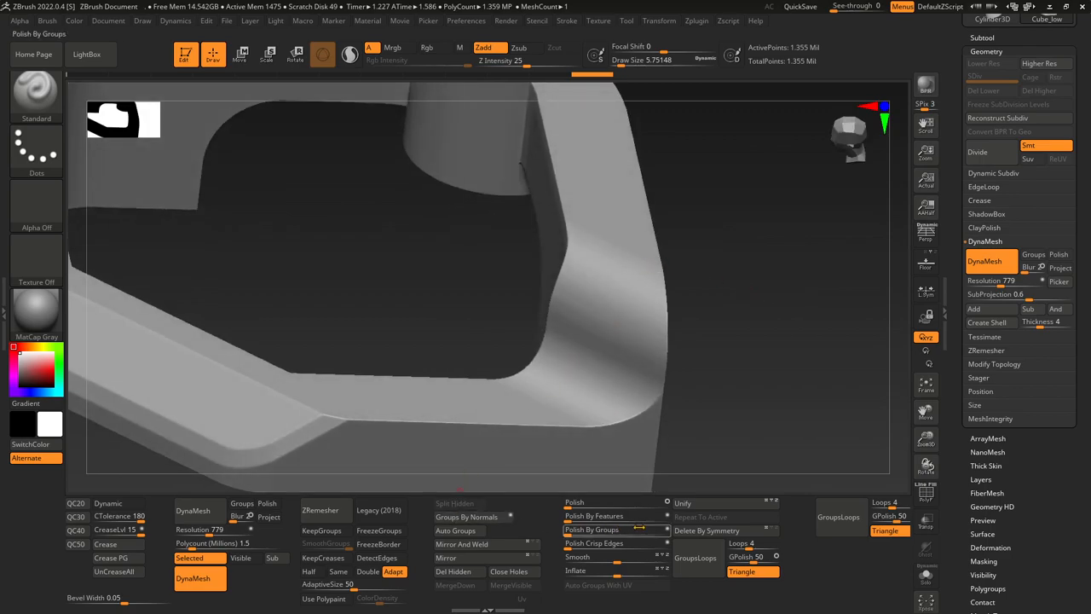
{"action": "mouse_move", "coordinate": [594, 516]}
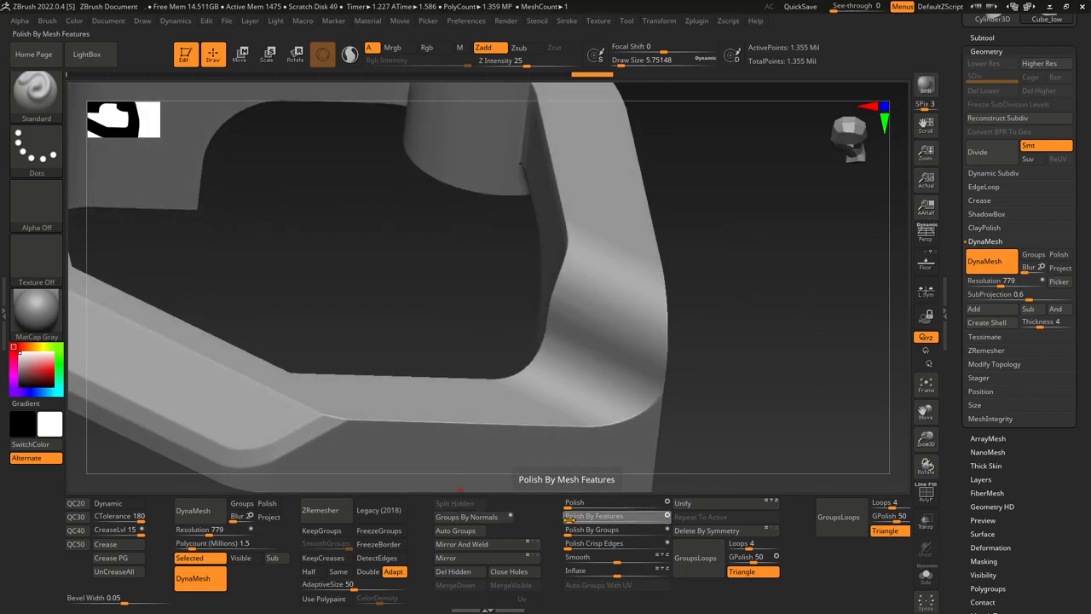
{"action": "left_click", "coordinate": [596, 515]}
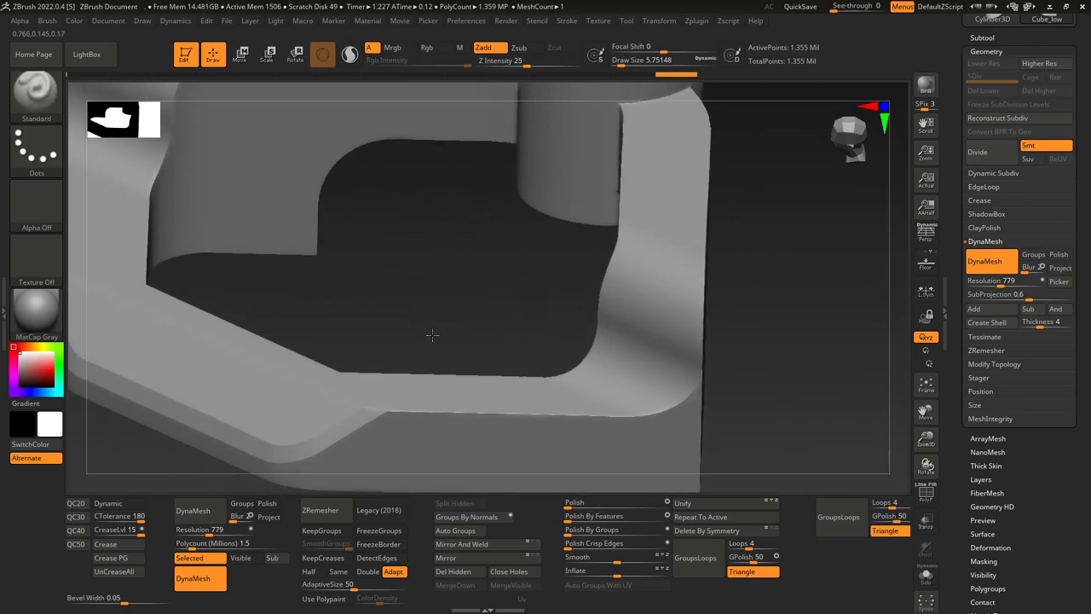
Step: Make Cube_high the active tool and check it through Zplugin SubTool Master
{"action": "left_click", "coordinate": [594, 543]}
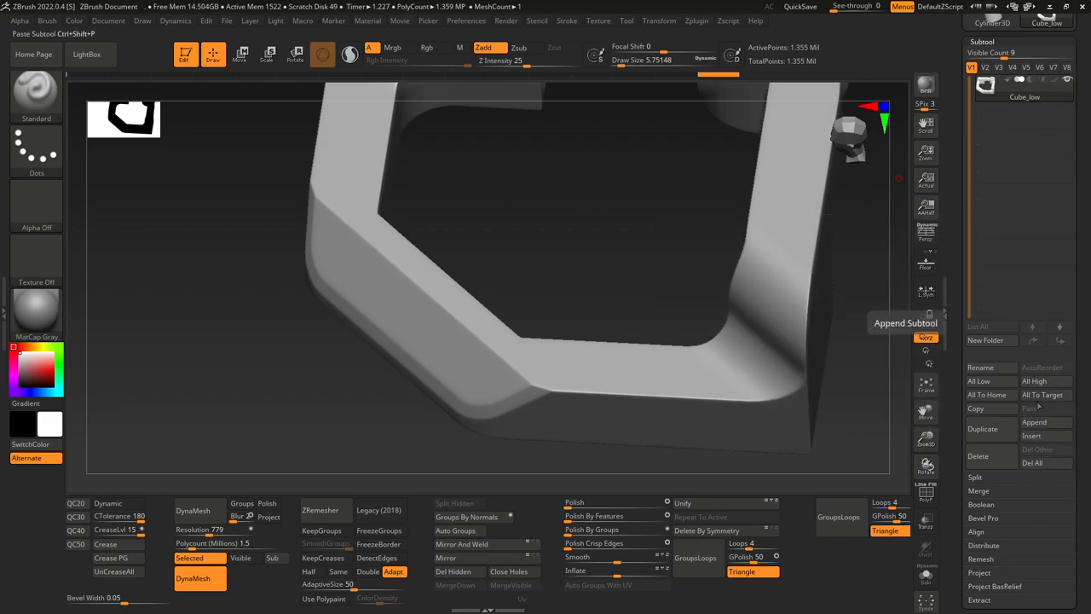
{"action": "left_click", "coordinate": [980, 367]}
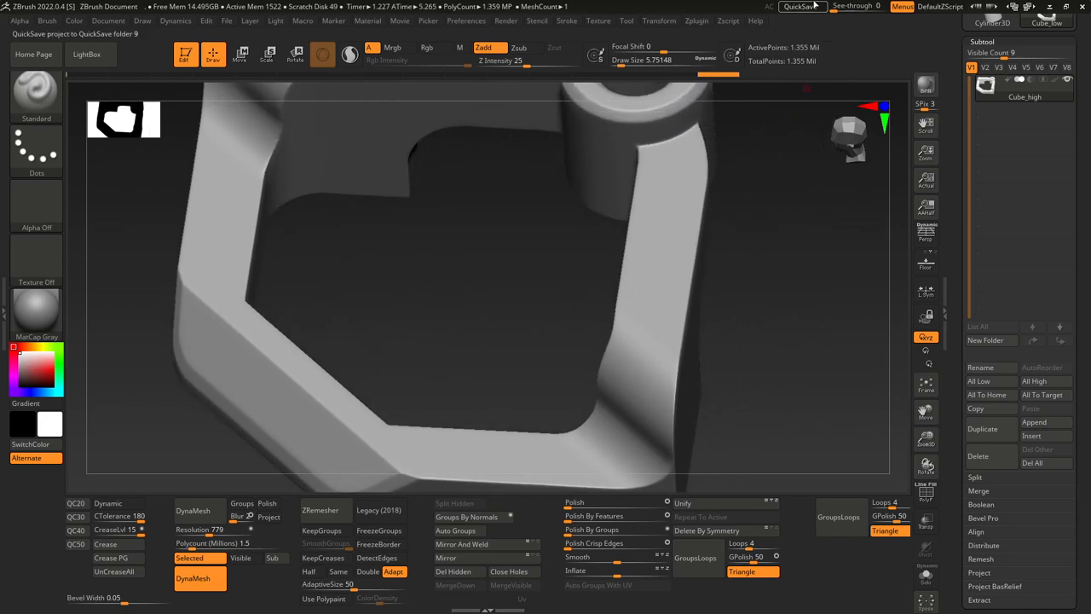
{"action": "left_click", "coordinate": [696, 21]}
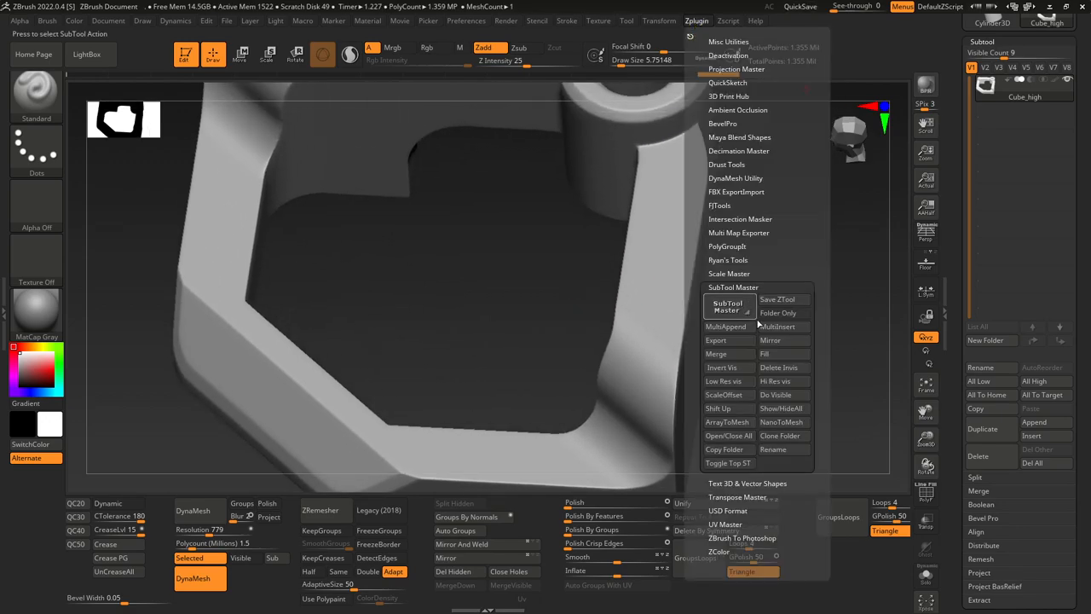
{"action": "mouse_move", "coordinate": [718, 408]}
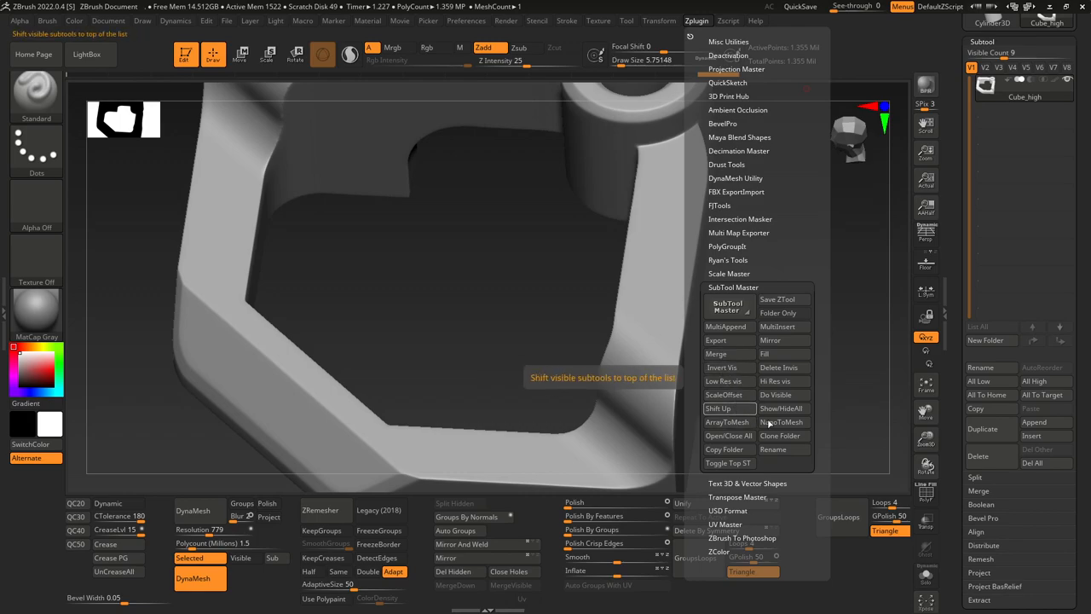
{"action": "left_click", "coordinate": [772, 449]}
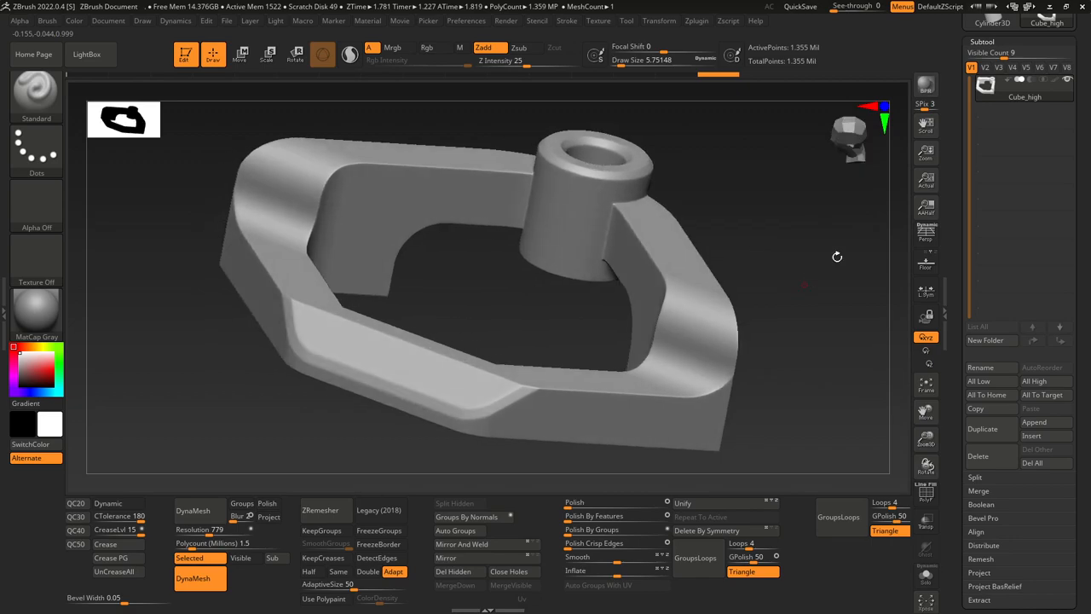
{"action": "mouse_move", "coordinate": [773, 133]}
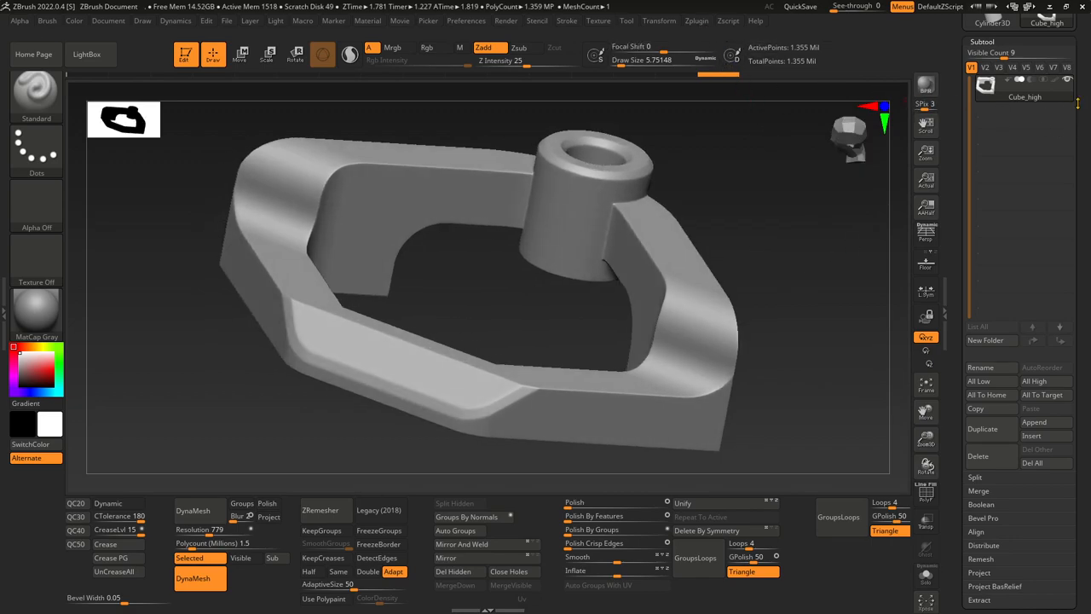
Step: Export Cube_high from the Tool menu as an FBX file into the Baketest folder
{"action": "left_click", "coordinate": [1031, 80]}
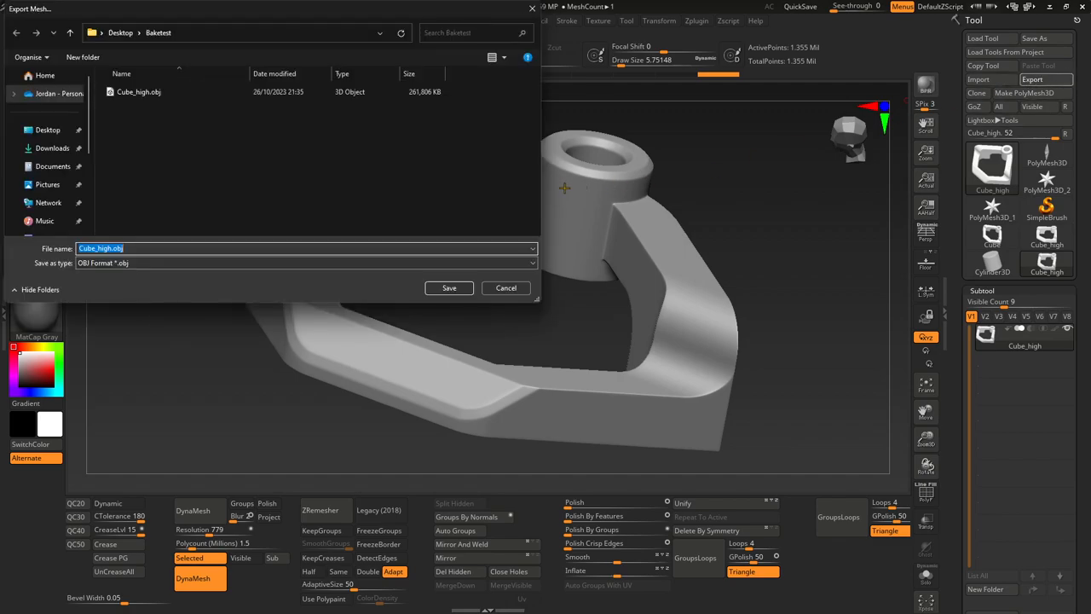
{"action": "left_click", "coordinate": [139, 91]}
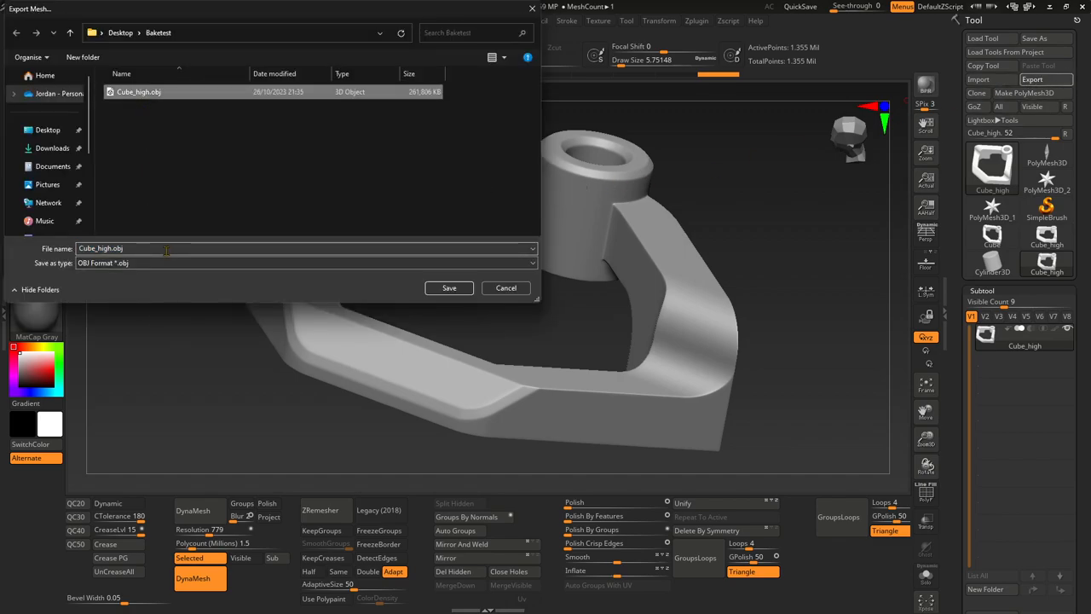
{"action": "left_click", "coordinate": [305, 263]}
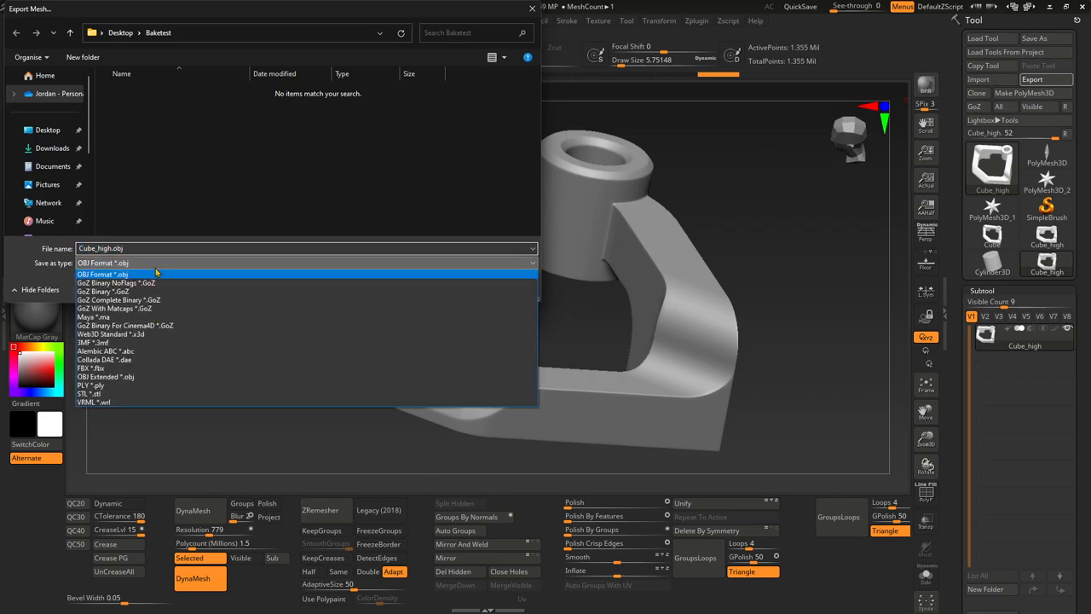
{"action": "left_click", "coordinate": [90, 367]}
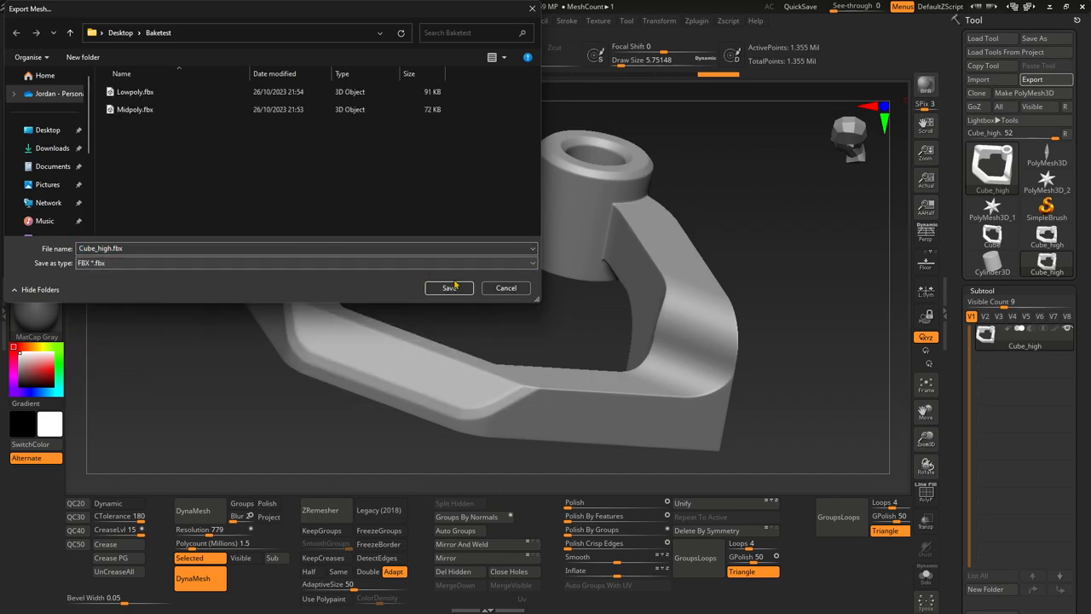
{"action": "left_click", "coordinate": [448, 287]}
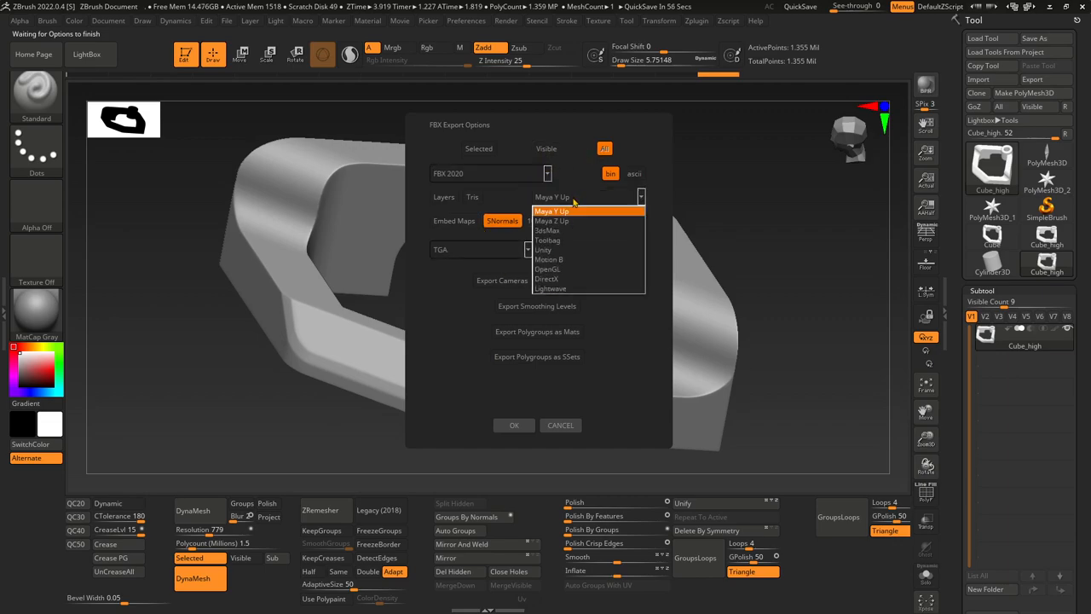
{"action": "mouse_move", "coordinate": [548, 230]}
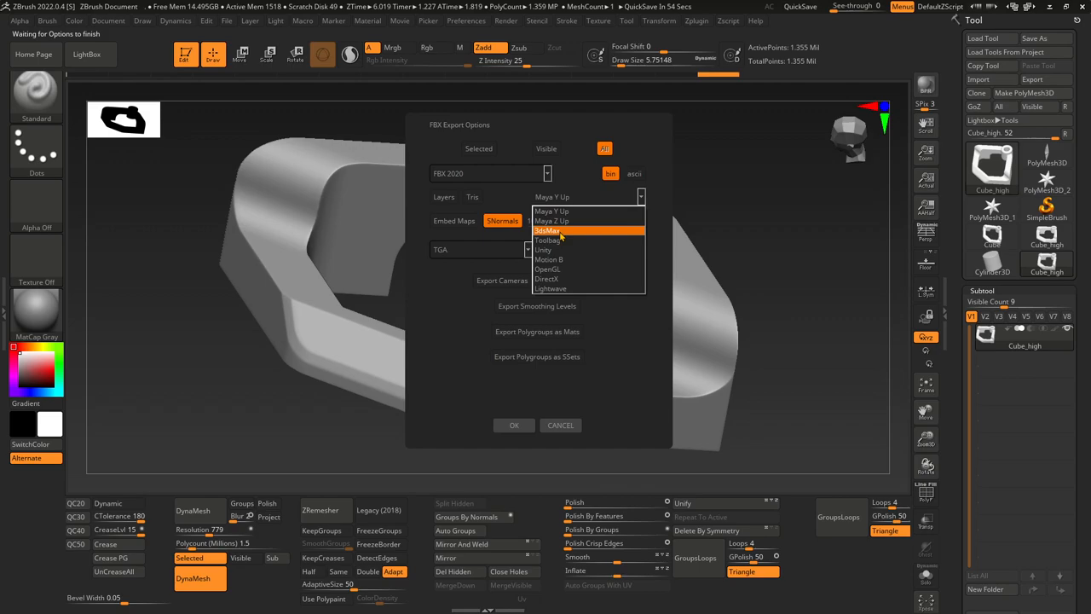
Step: Write the FBX with the 3dsMax orientation preset and switch over to Marmoset Toolbag
{"action": "left_click", "coordinate": [547, 230]}
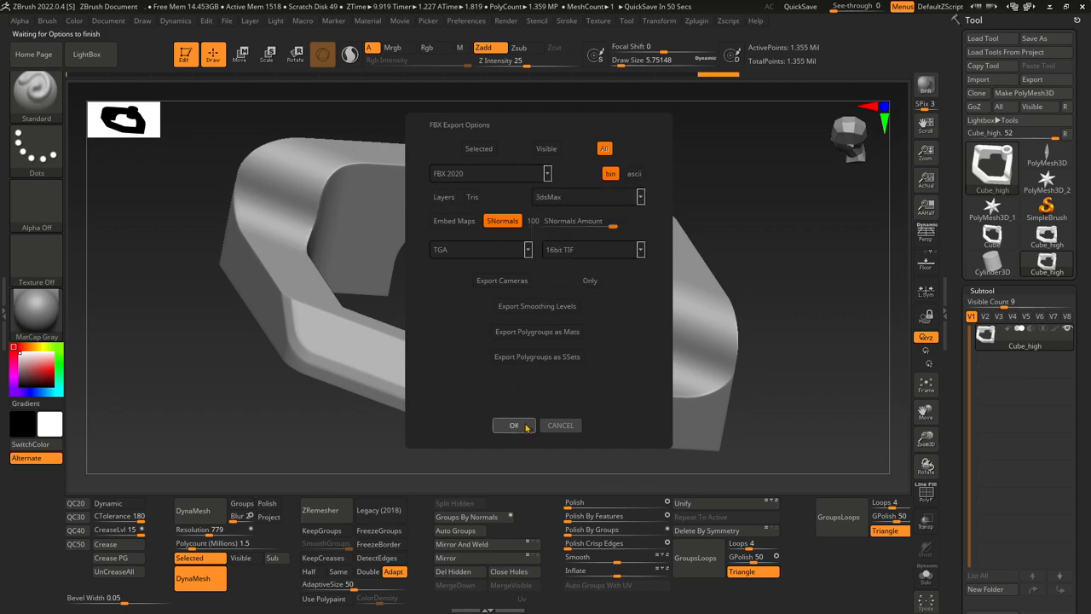
{"action": "left_click", "coordinate": [513, 425]}
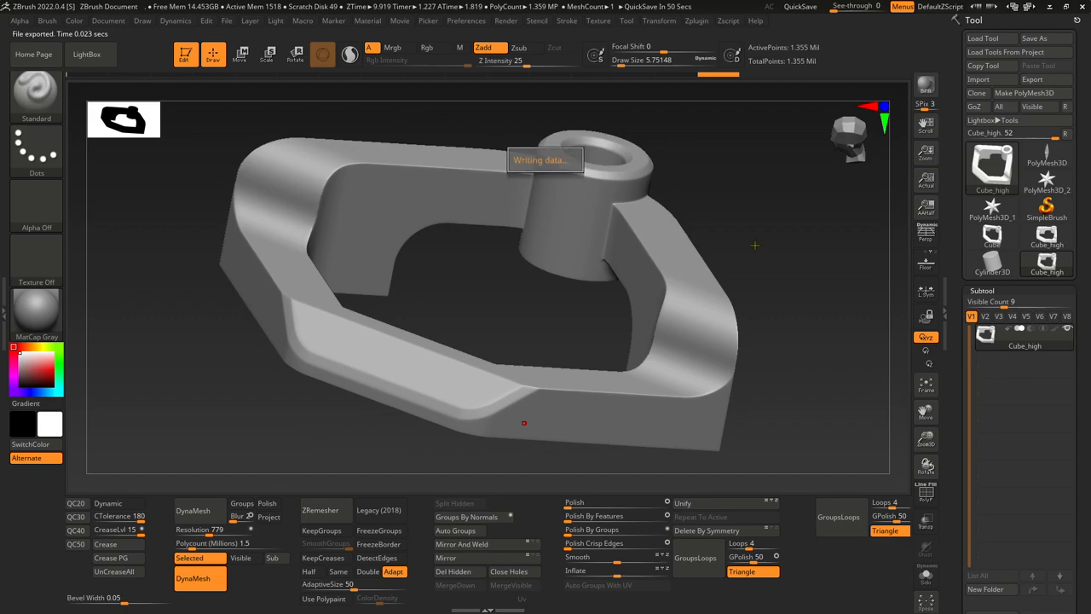
{"action": "mouse_move", "coordinate": [569, 266]}
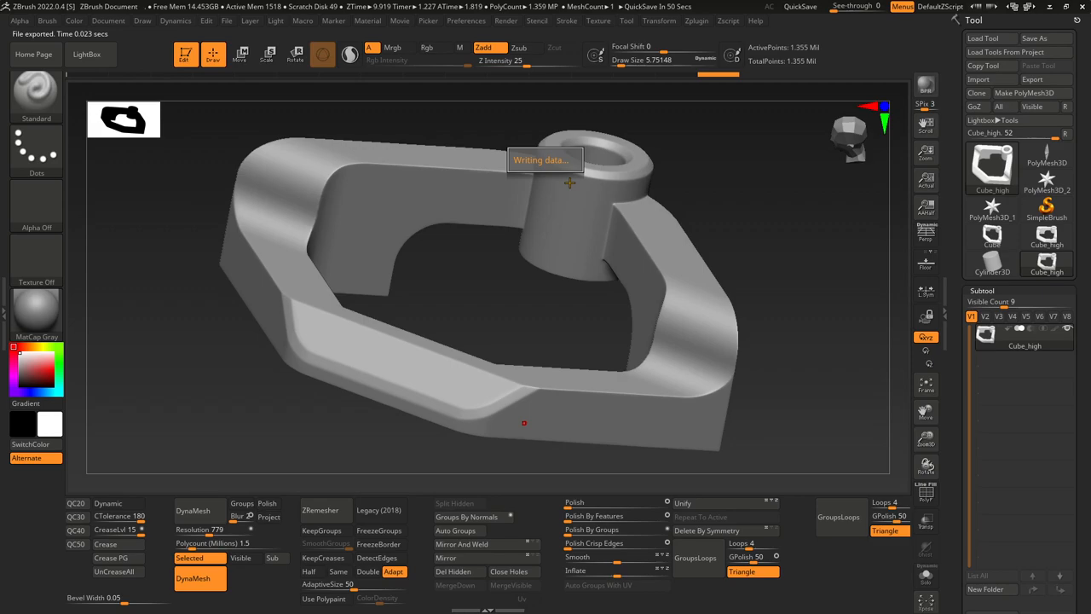
{"action": "mouse_move", "coordinate": [627, 171]}
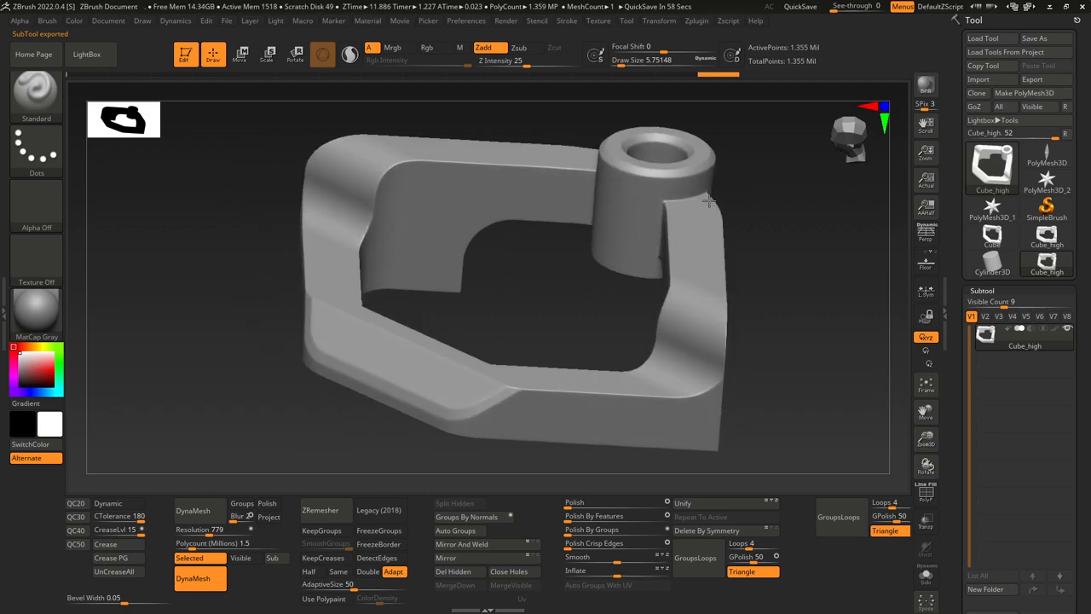
{"action": "key", "text": "alt+tab"}
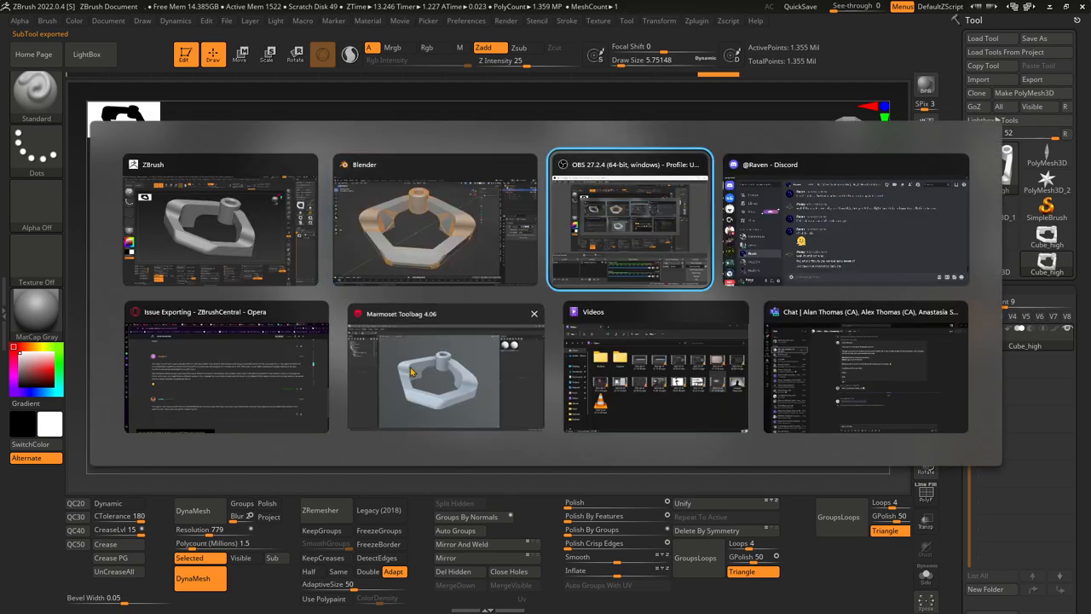
{"action": "left_click", "coordinate": [443, 375]}
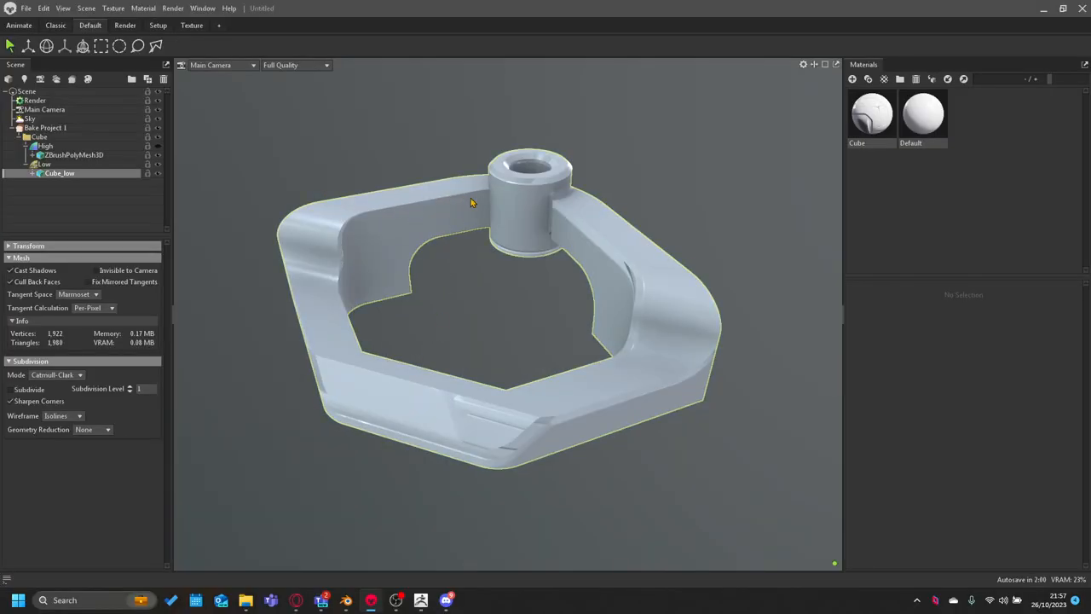
Step: Quick-load Cube_high.fbx and Lowpoly.fbx from Baketest into Bake Project 1
{"action": "left_click", "coordinate": [43, 163]}
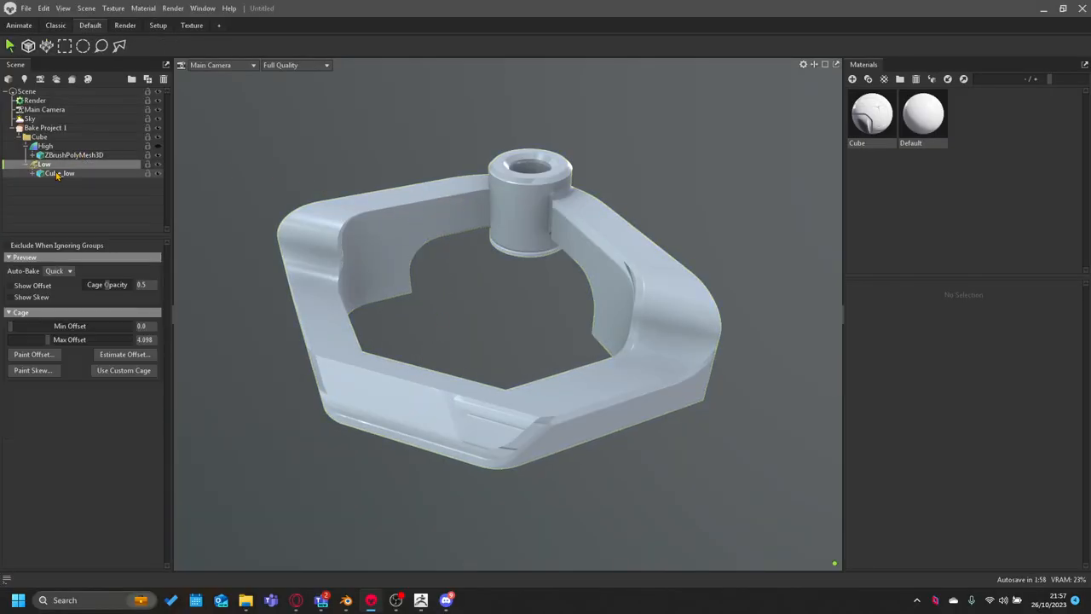
{"action": "left_click", "coordinate": [59, 173]}
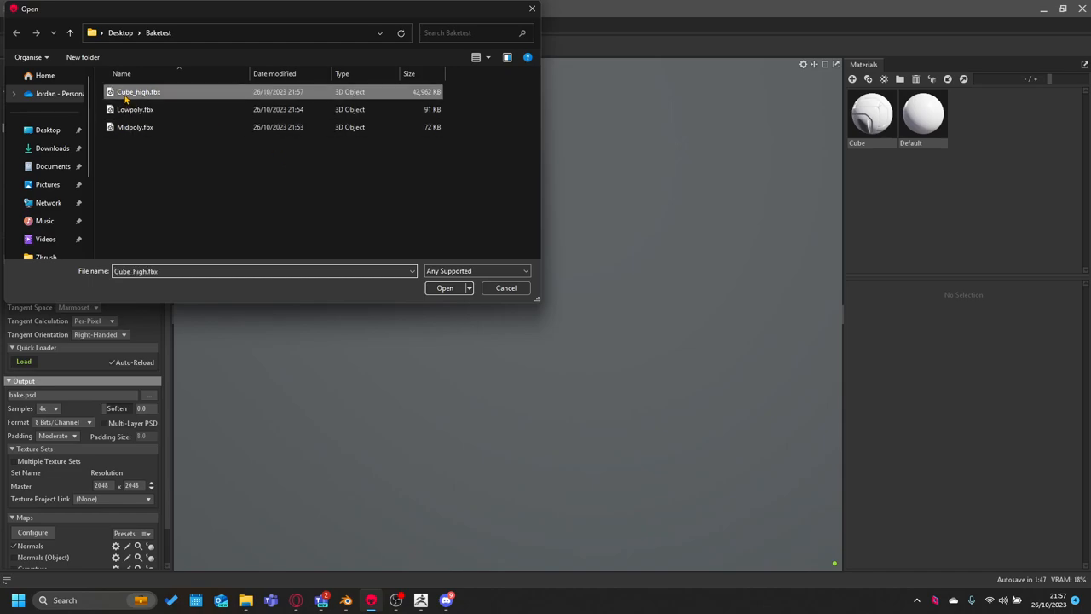
{"action": "left_click", "coordinate": [136, 109]}
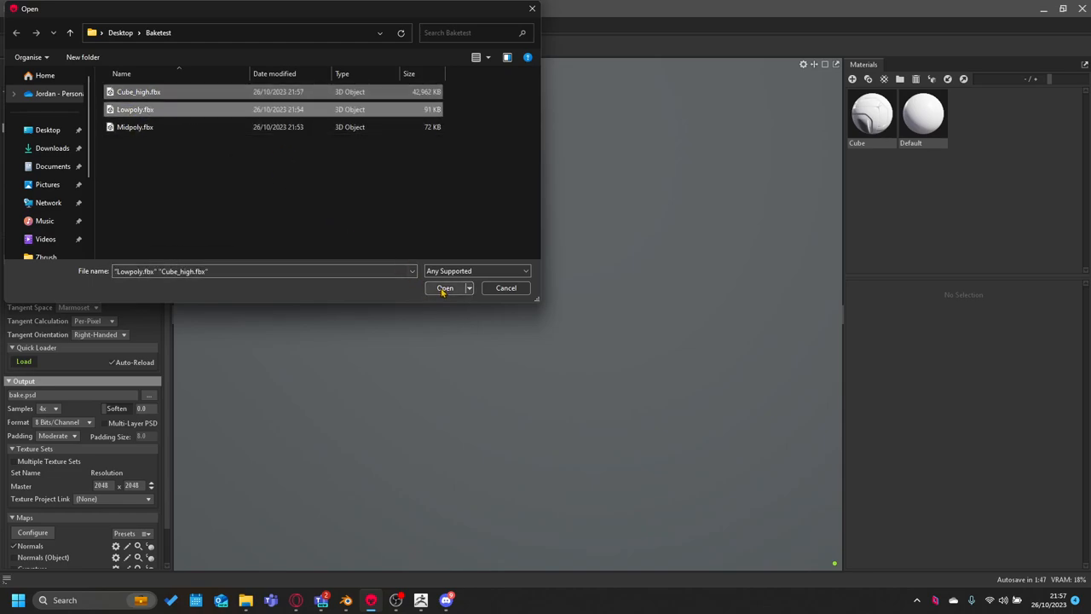
{"action": "left_click", "coordinate": [444, 287]}
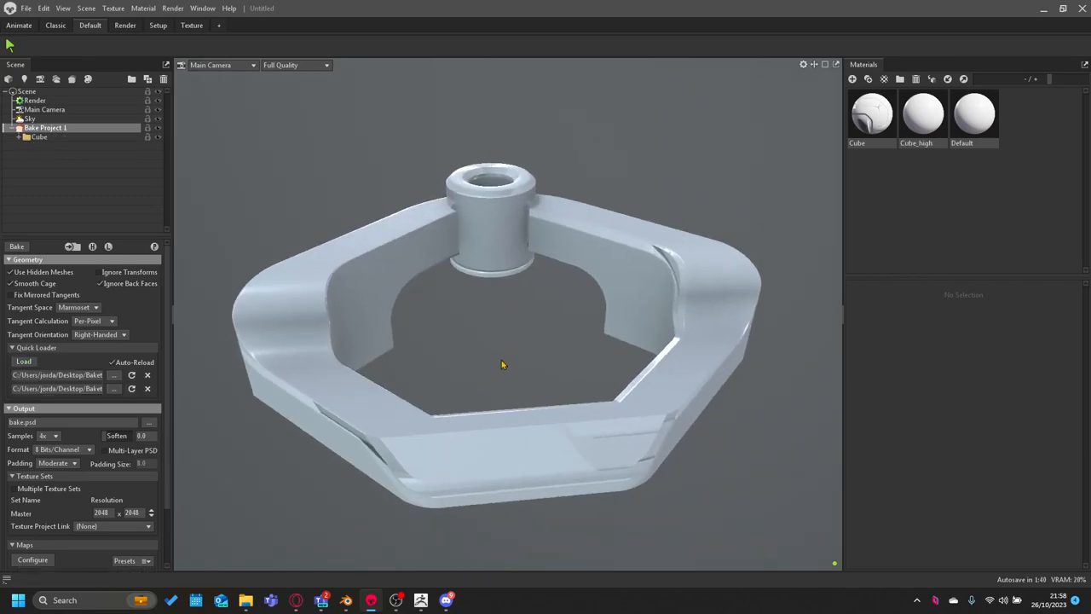
{"action": "left_click_drag", "start_coordinate": [503, 365], "coordinate": [537, 334]}
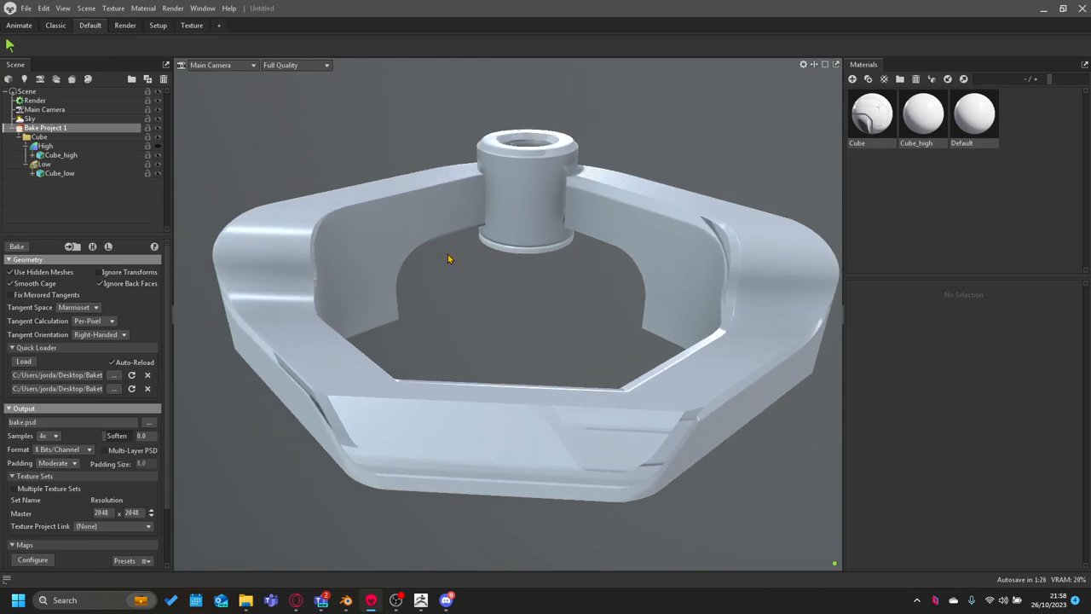
{"action": "left_click_drag", "start_coordinate": [447, 258], "coordinate": [294, 202]}
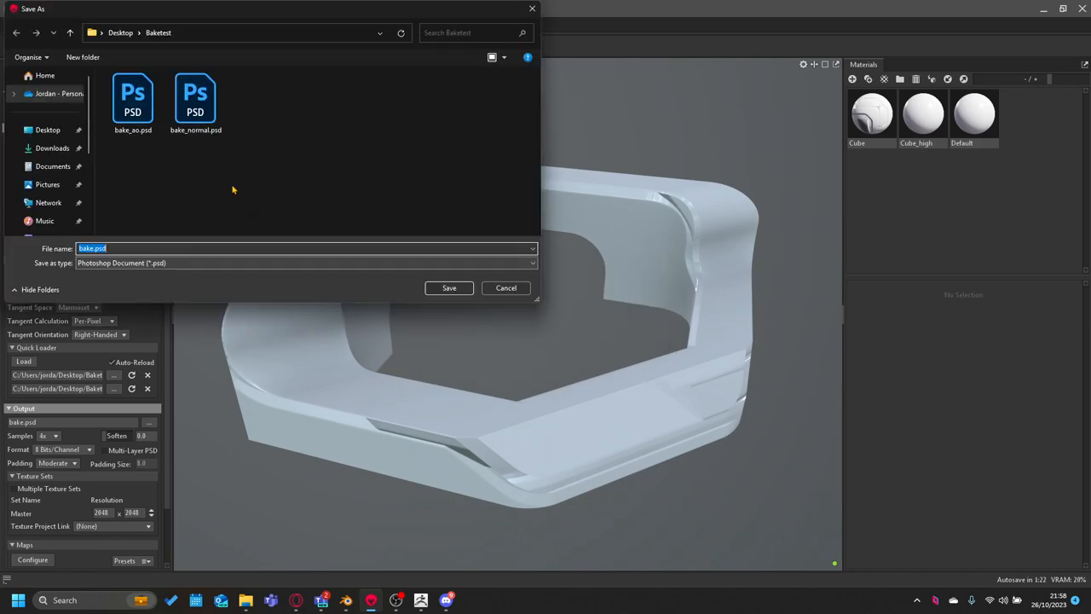
{"action": "left_click", "coordinate": [448, 287]}
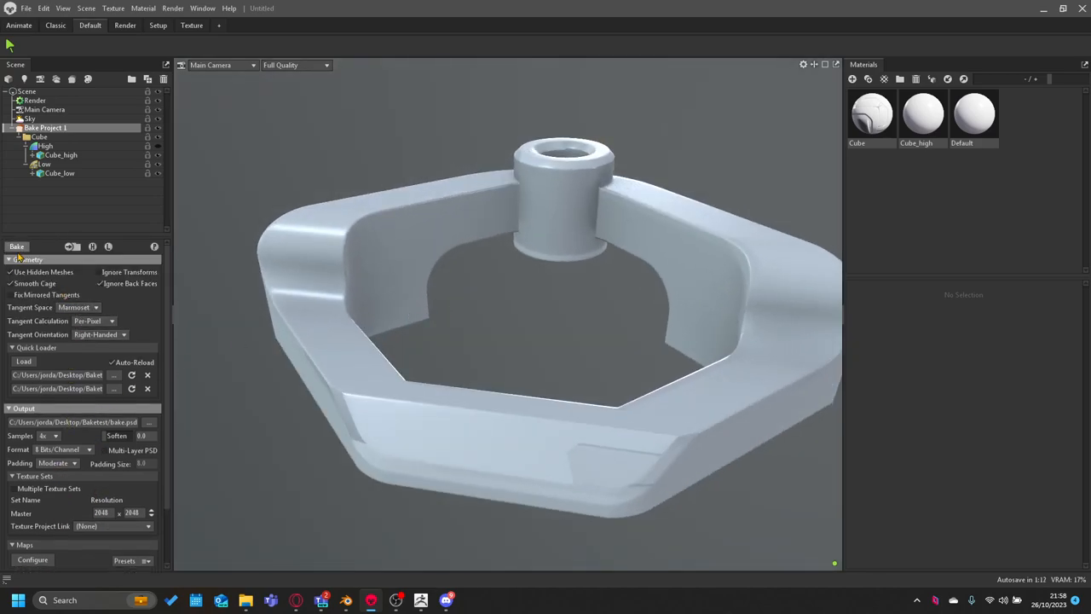
{"action": "left_click_drag", "start_coordinate": [545, 341], "coordinate": [528, 294]}
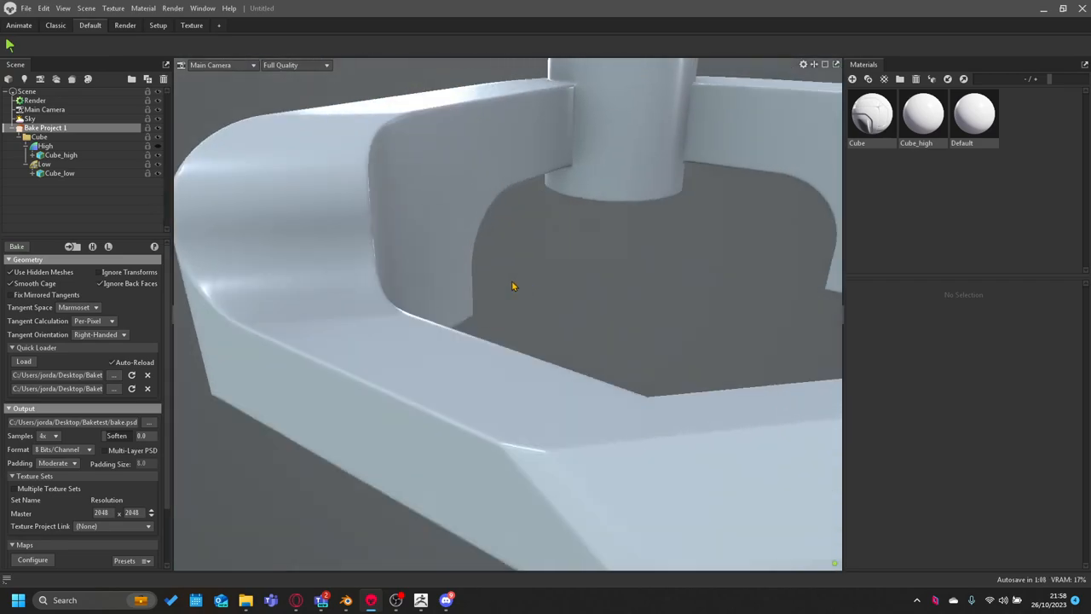
{"action": "left_click_drag", "start_coordinate": [513, 287], "coordinate": [452, 297]}
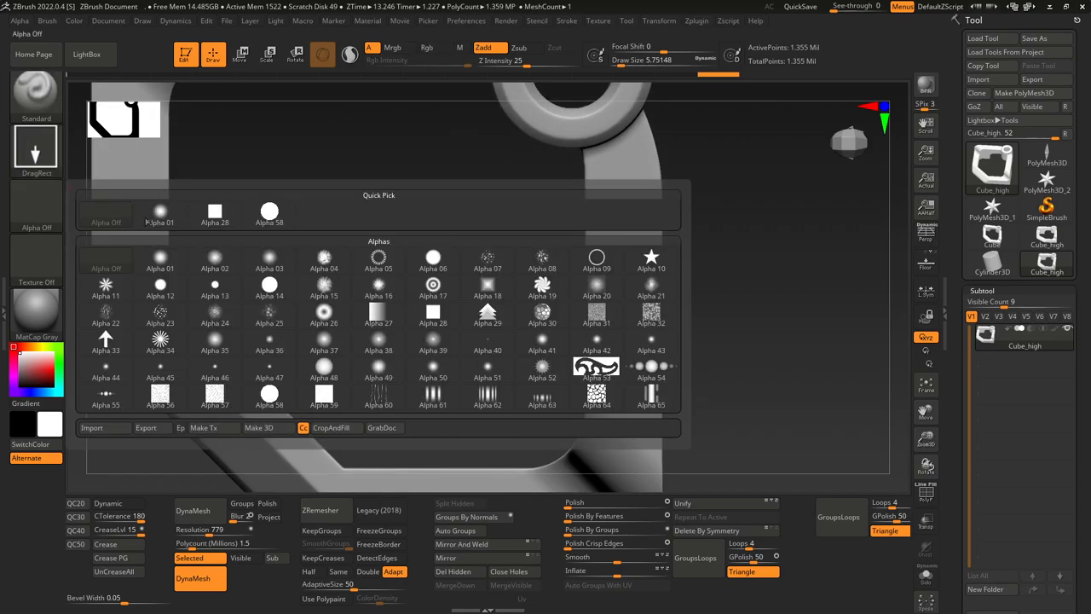
Step: Stamp round dents with Alpha 06 and DragRect onto Cube_high's arms, rotating between stamps
{"action": "left_click", "coordinate": [432, 260]}
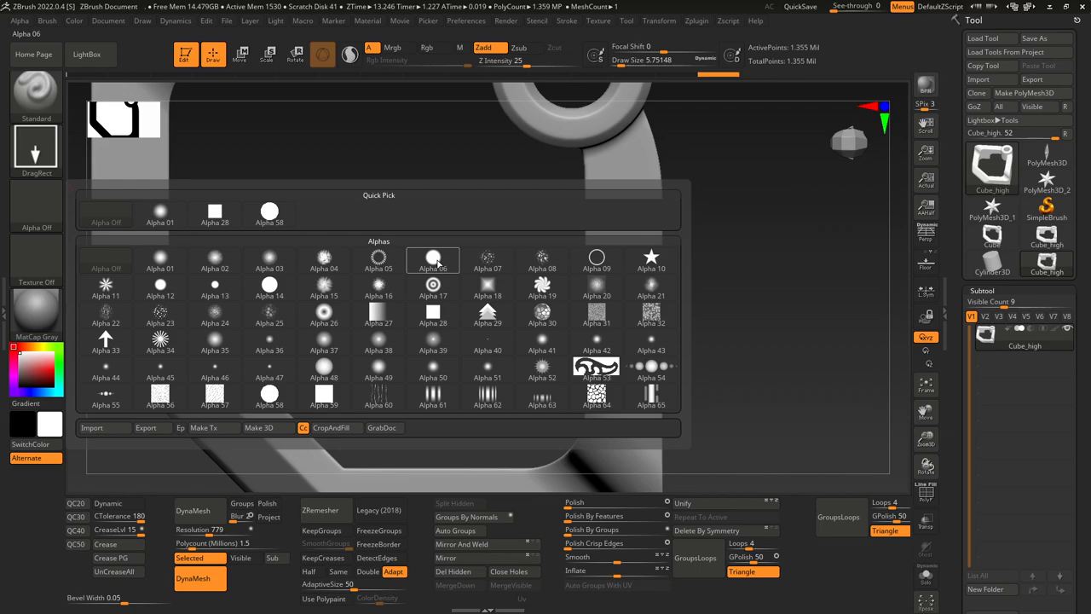
{"action": "left_click", "coordinate": [433, 258]}
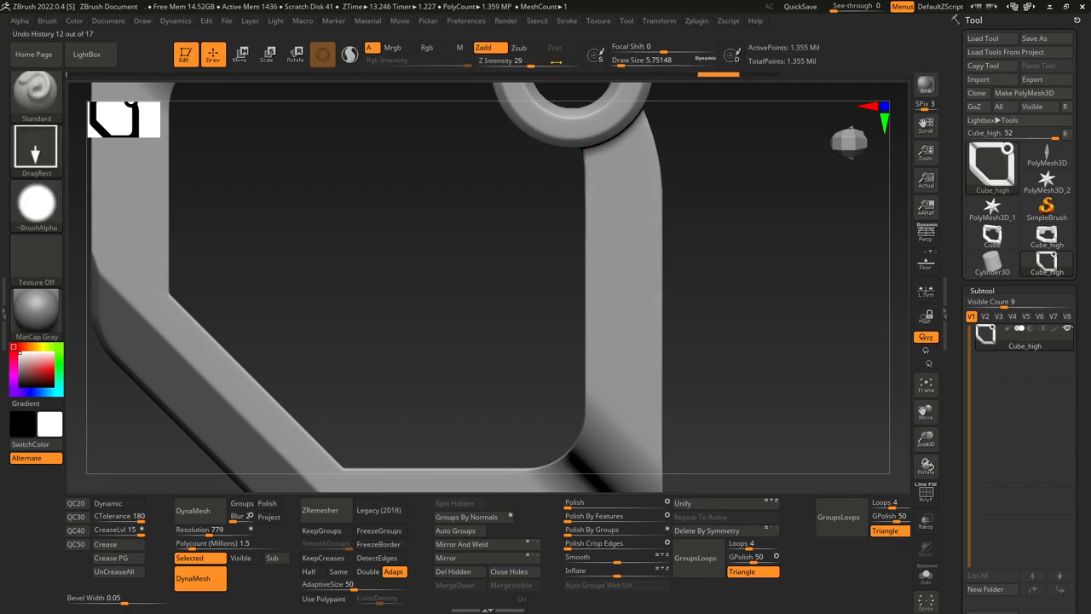
{"action": "left_click", "coordinate": [627, 294]}
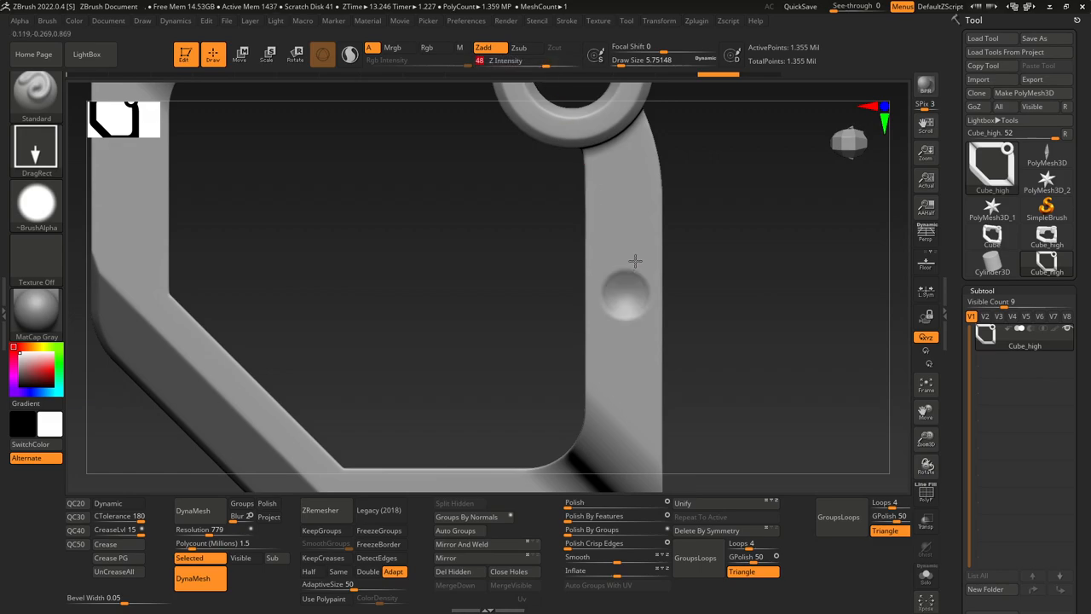
{"action": "left_click_drag", "start_coordinate": [635, 260], "coordinate": [716, 251]}
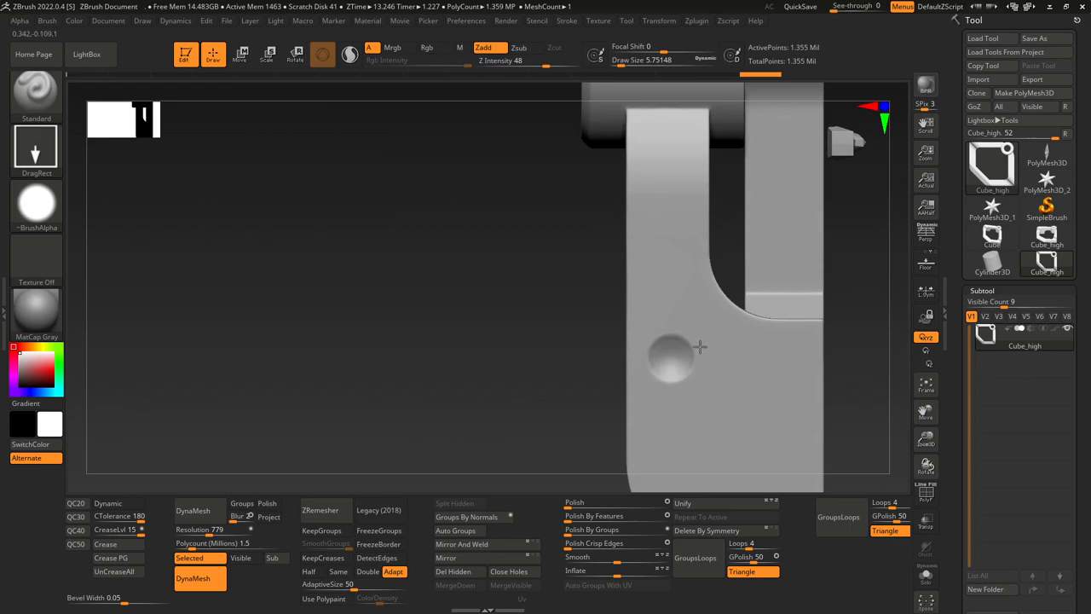
{"action": "left_click_drag", "start_coordinate": [699, 347], "coordinate": [484, 216]}
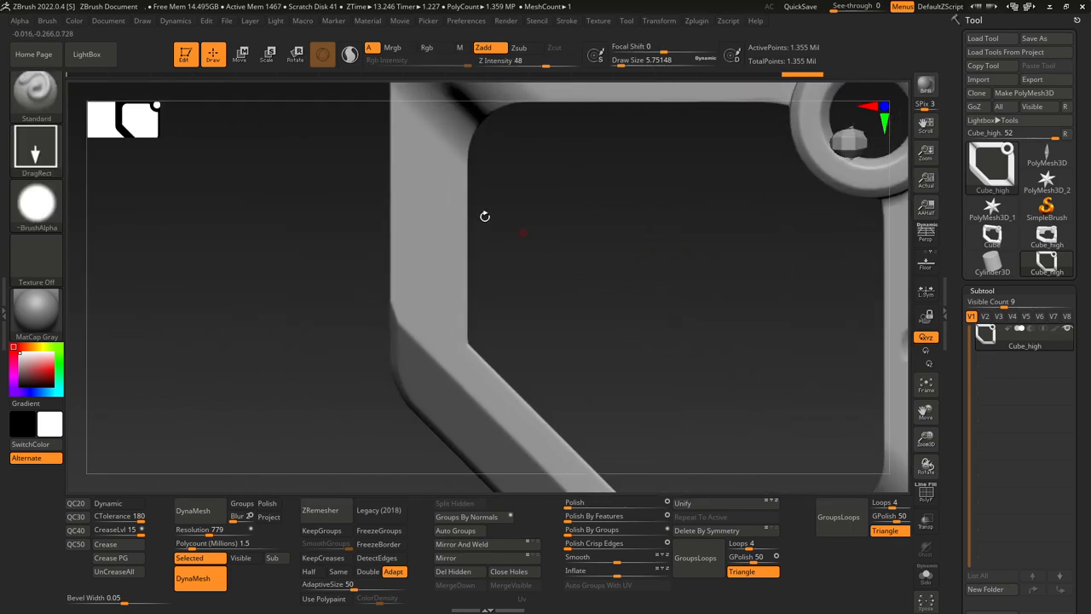
{"action": "left_click_drag", "start_coordinate": [485, 233], "coordinate": [561, 148]}
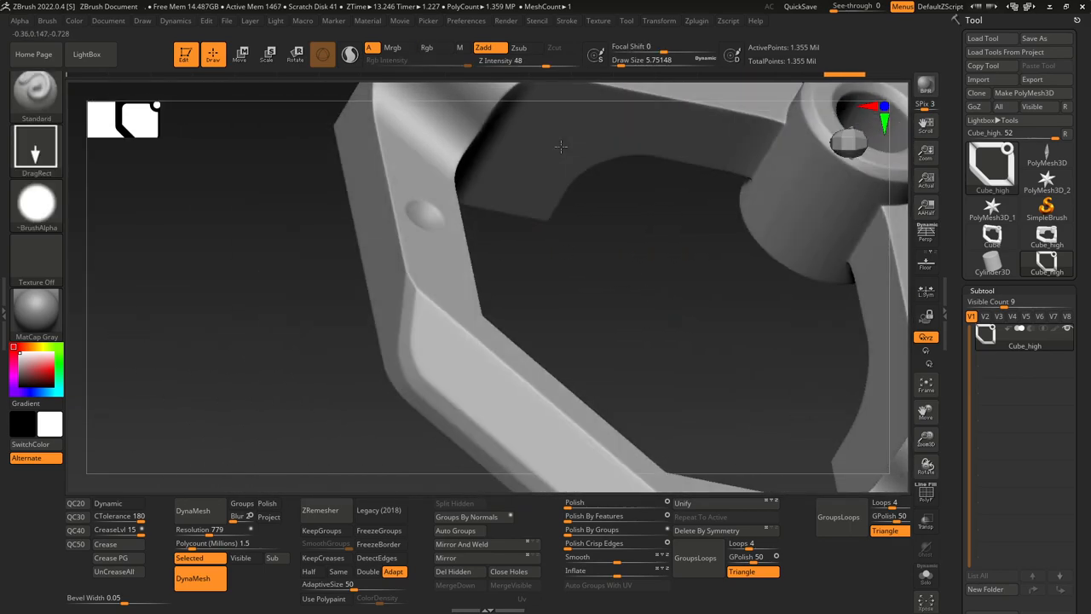
{"action": "left_click_drag", "start_coordinate": [560, 147], "coordinate": [417, 302]}
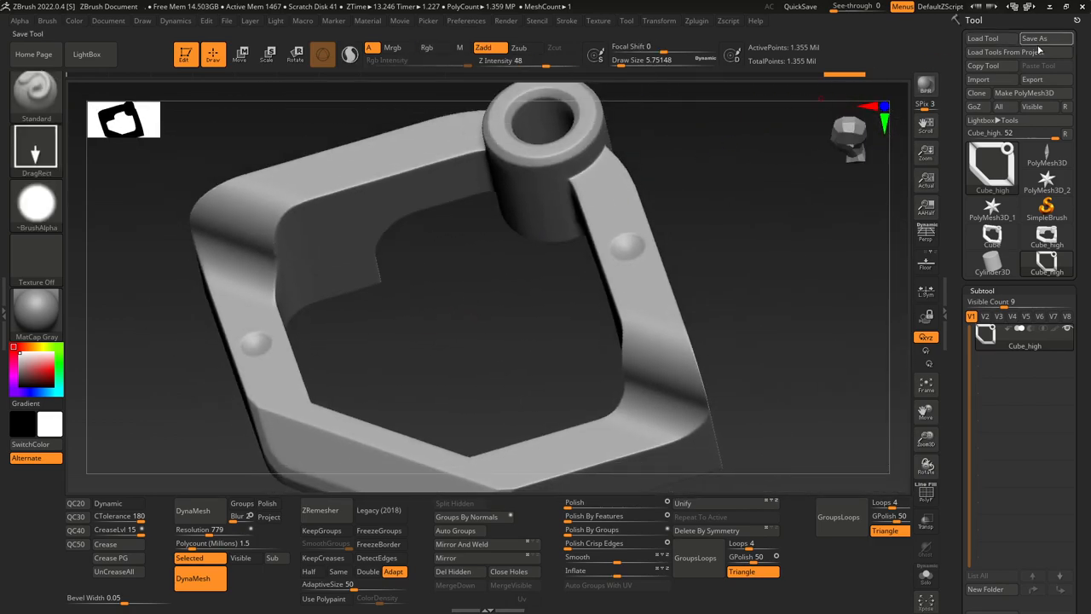
Step: Re-export Cube_high over the existing Cube_high.fbx in Baketest, confirming the replace
{"action": "left_click", "coordinate": [1032, 79]}
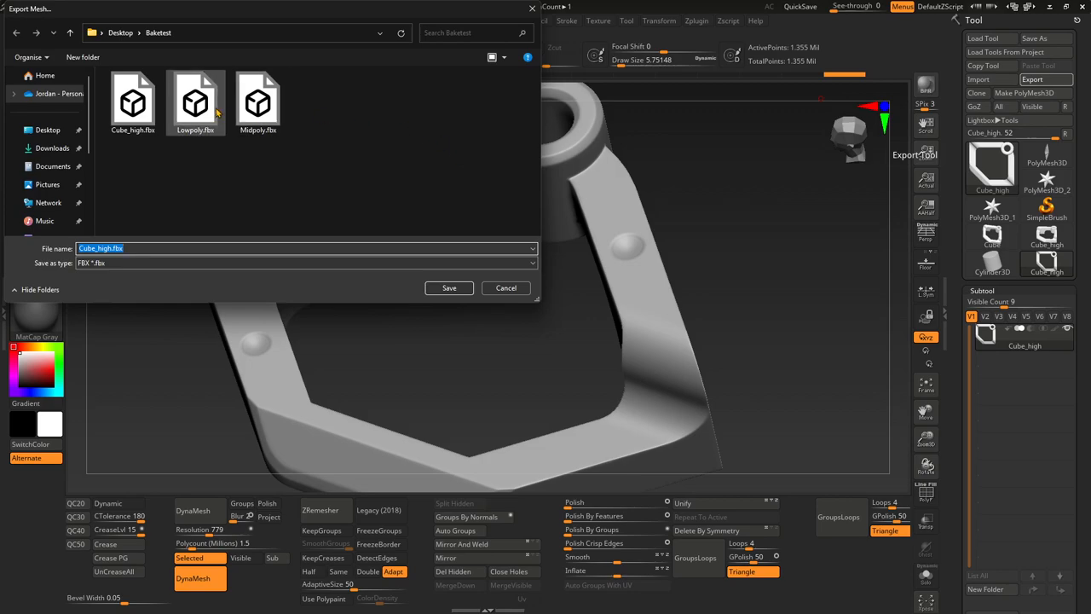
{"action": "left_click", "coordinate": [448, 287]}
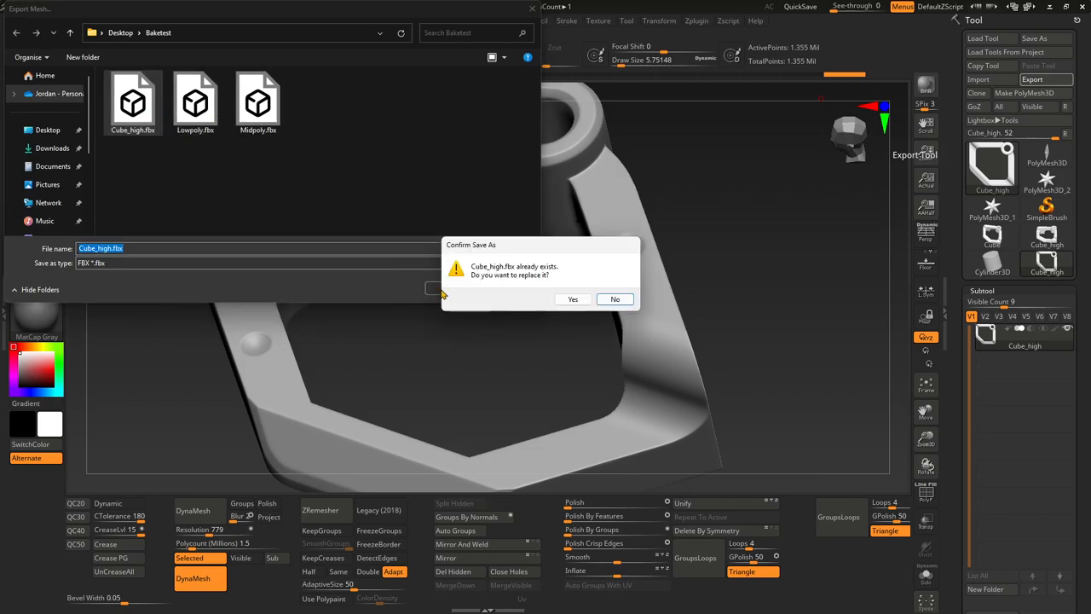
{"action": "left_click", "coordinate": [573, 298]}
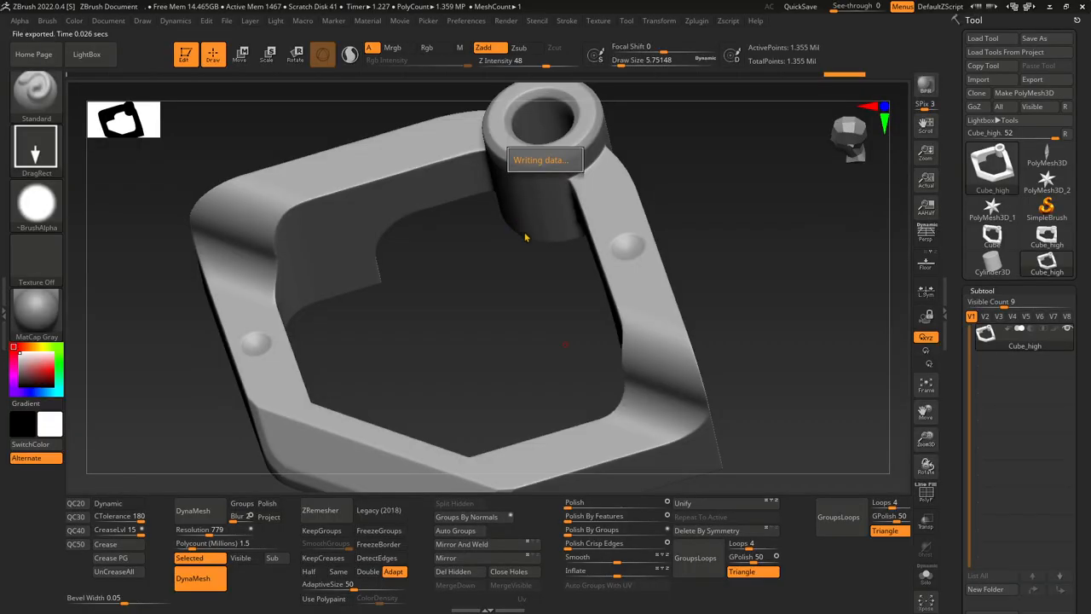
{"action": "mouse_move", "coordinate": [550, 196]}
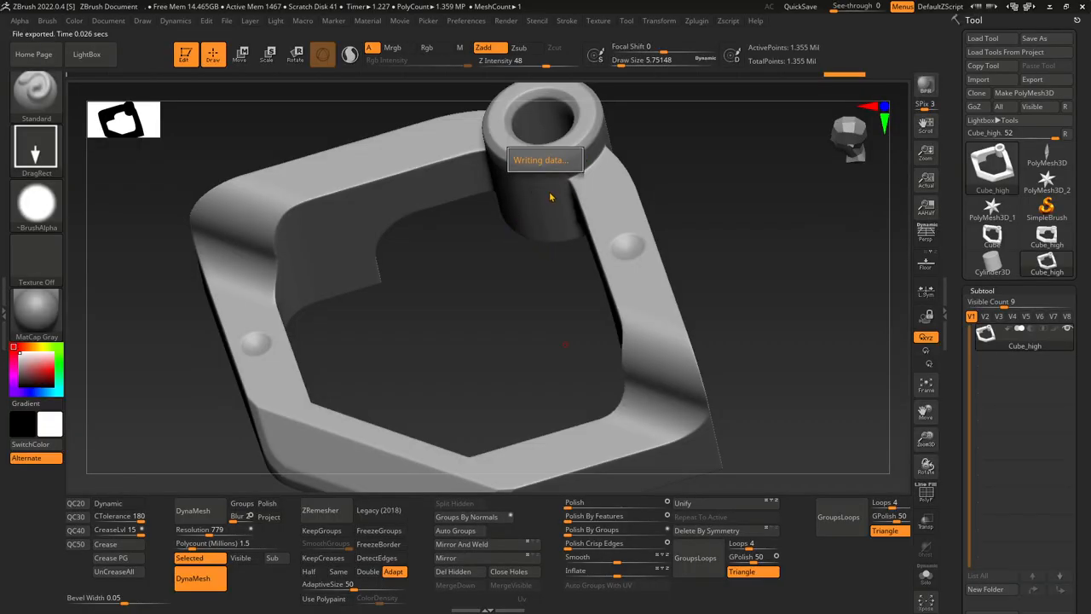
{"action": "mouse_move", "coordinate": [545, 201]}
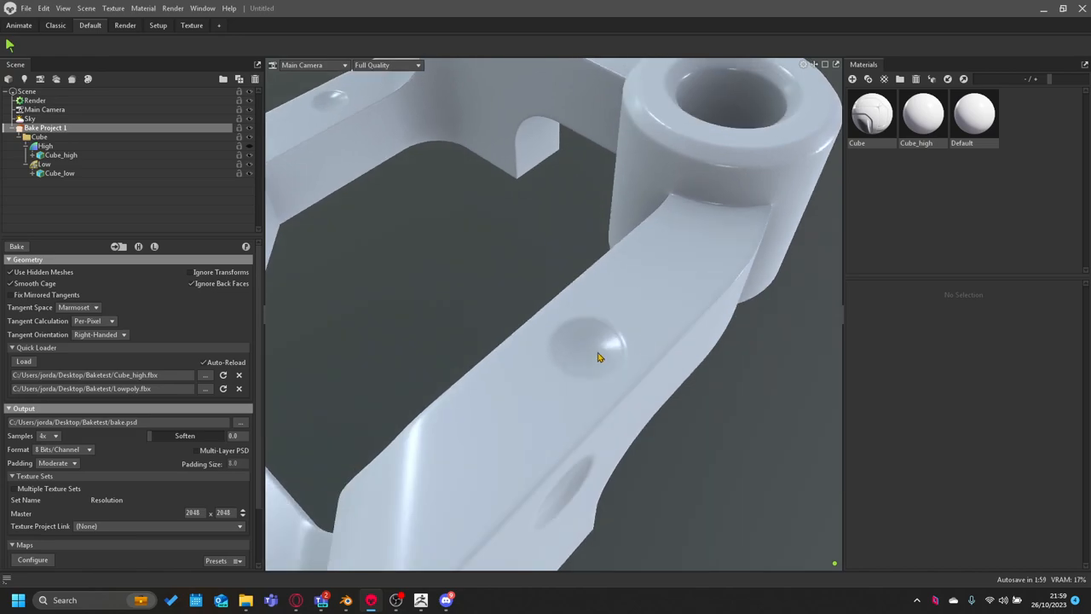
Step: Raise the Low group's cage Max Offset to about 4.741
{"action": "left_click", "coordinate": [42, 164]}
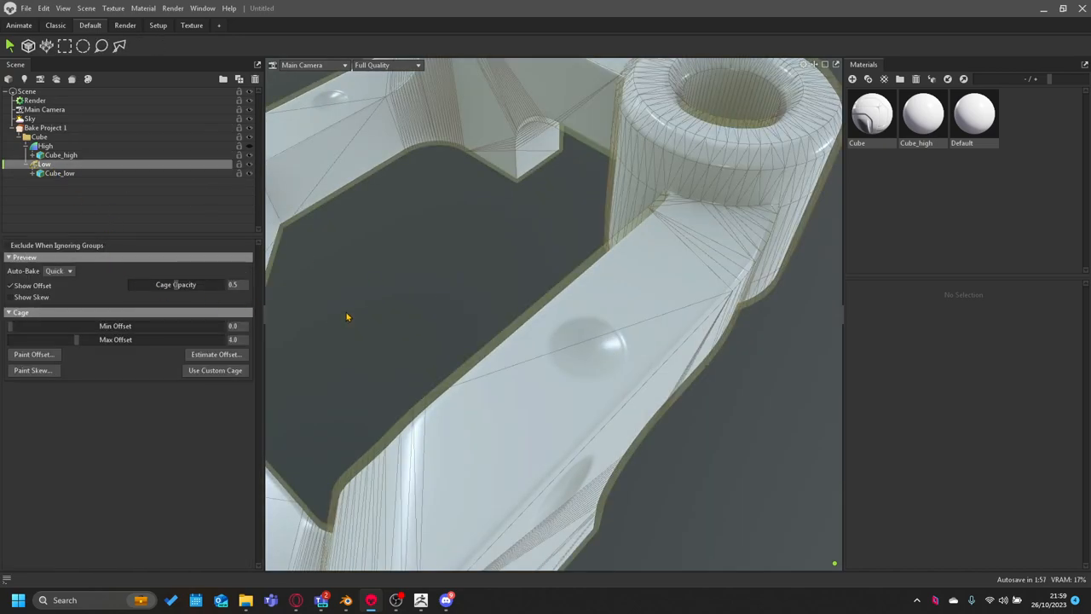
{"action": "left_click_drag", "start_coordinate": [85, 339], "coordinate": [82, 340]}
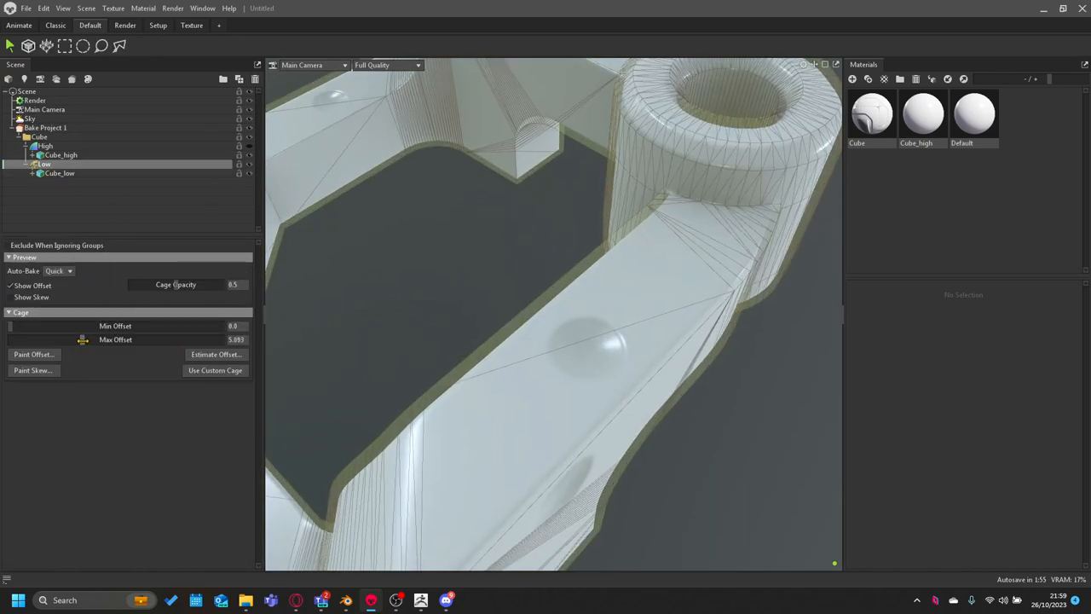
{"action": "left_click_drag", "start_coordinate": [83, 339], "coordinate": [76, 339]}
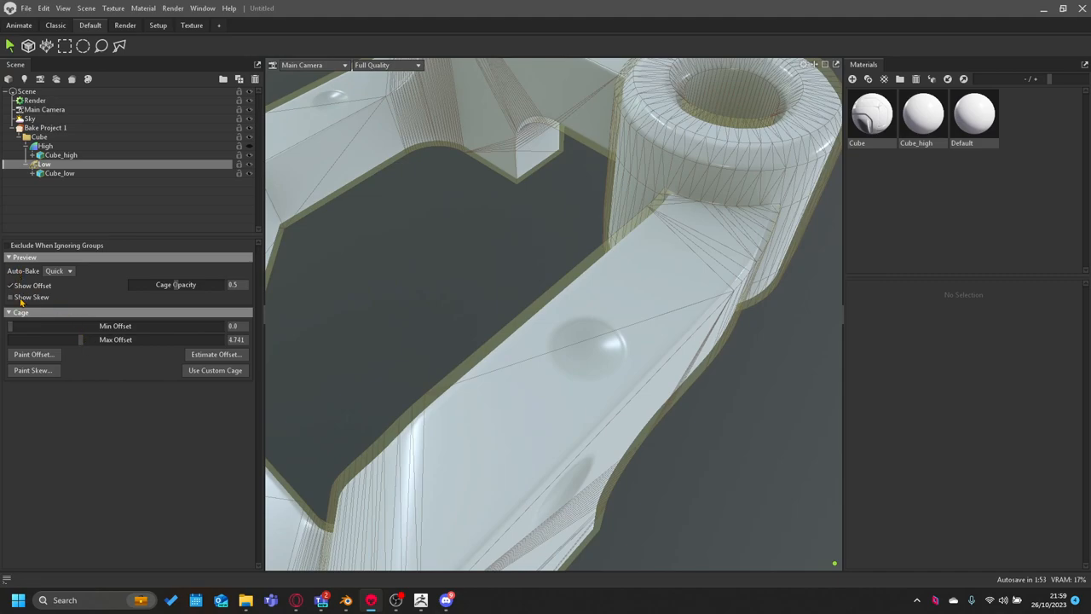
Step: Turn on Show Skew for the Low group and bring up the Paint Skew window
{"action": "left_click", "coordinate": [32, 370]}
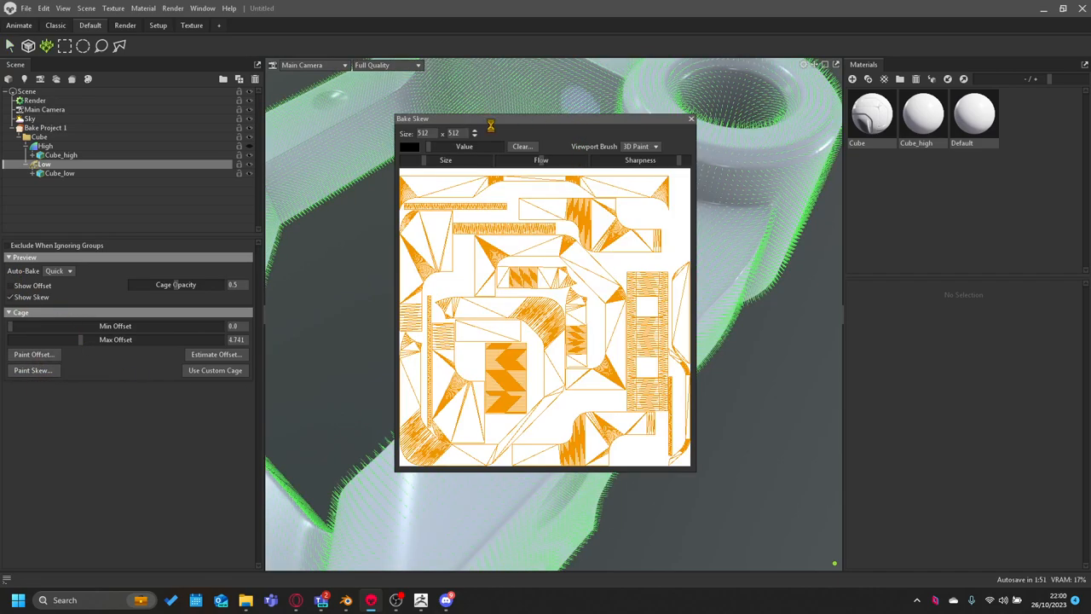
{"action": "left_click", "coordinate": [521, 146]}
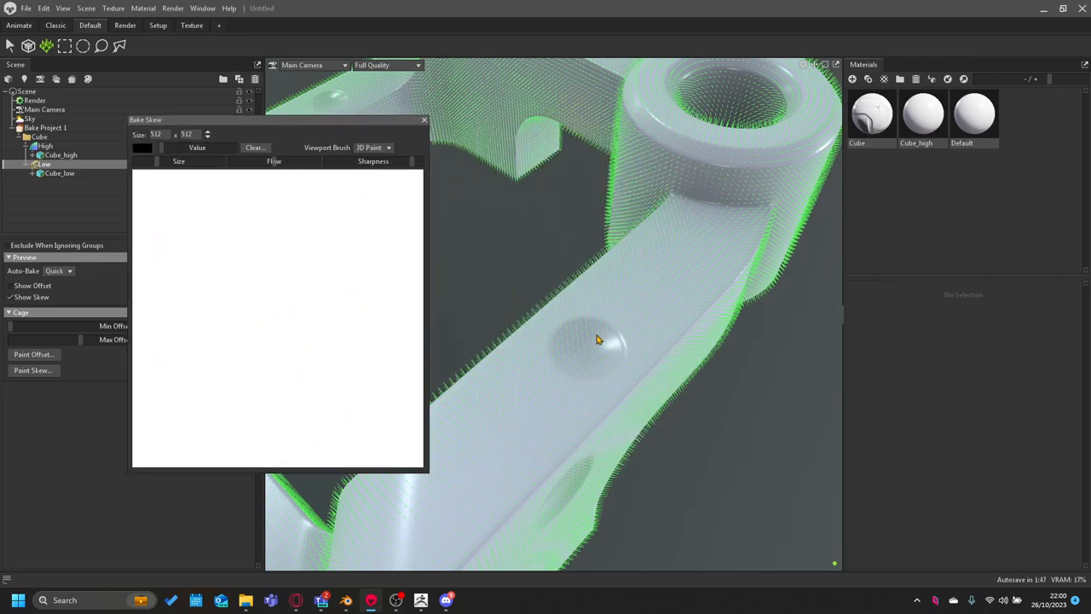
{"action": "left_click", "coordinate": [424, 119]}
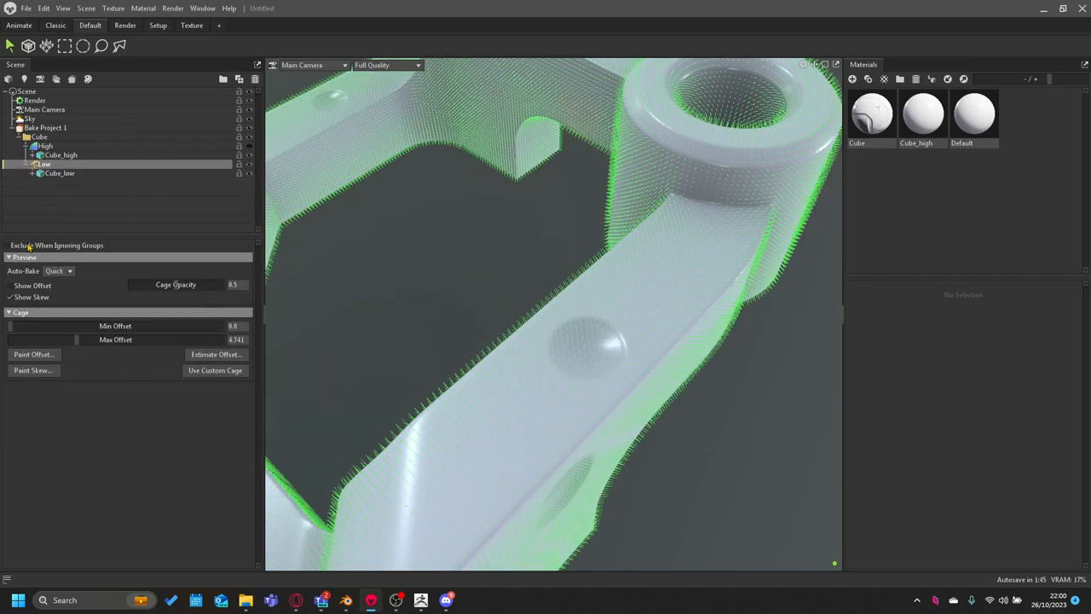
{"action": "left_click", "coordinate": [33, 370]}
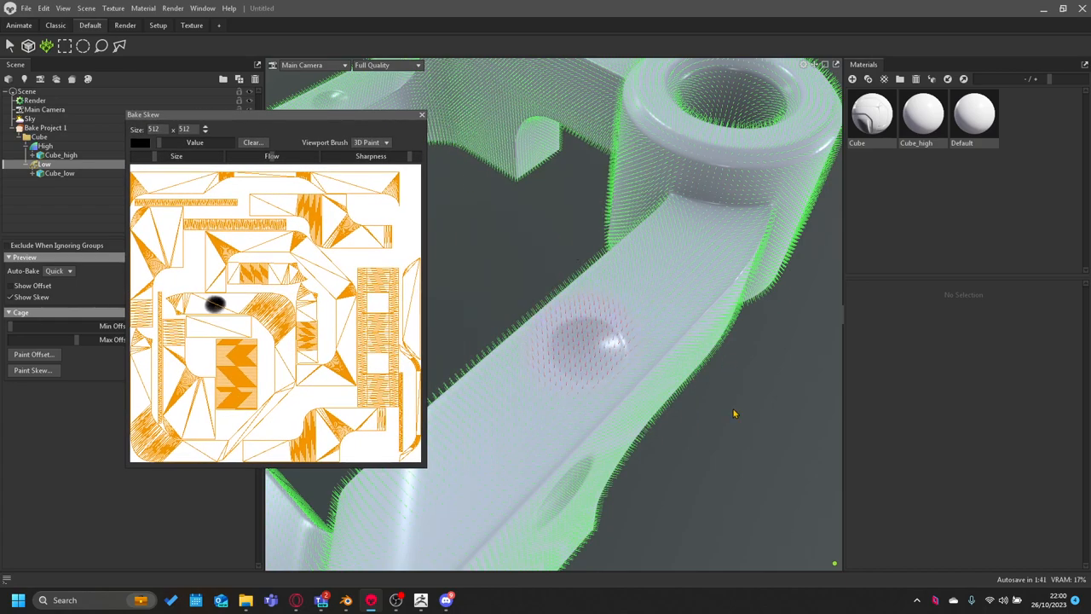
Step: Paint skew over the dents in the viewport, then hide the skew preview again
{"action": "left_click_drag", "start_coordinate": [733, 413], "coordinate": [541, 166]}
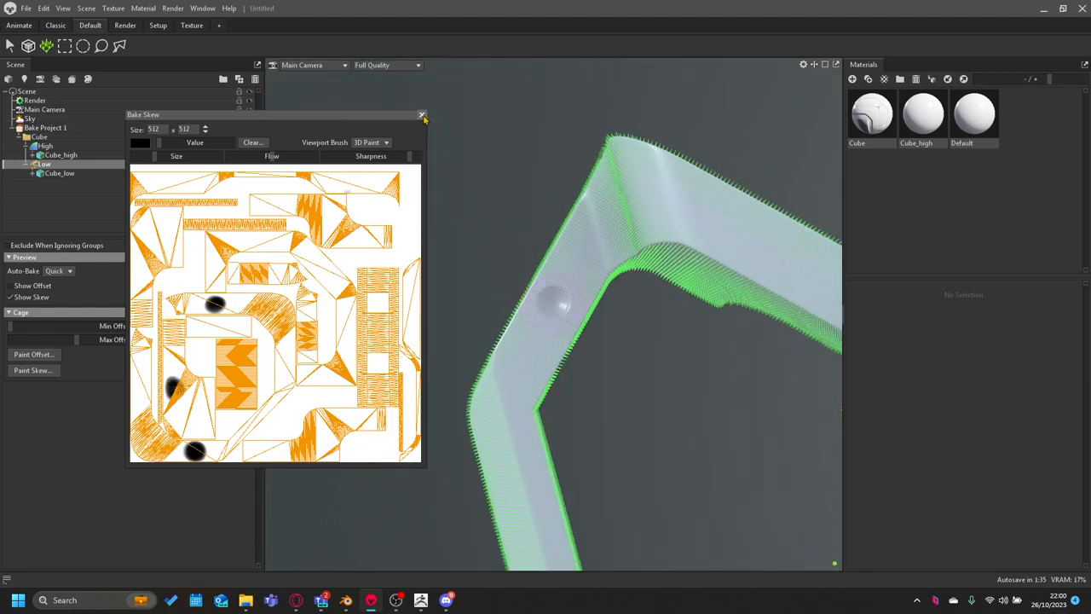
{"action": "left_click", "coordinate": [421, 114]}
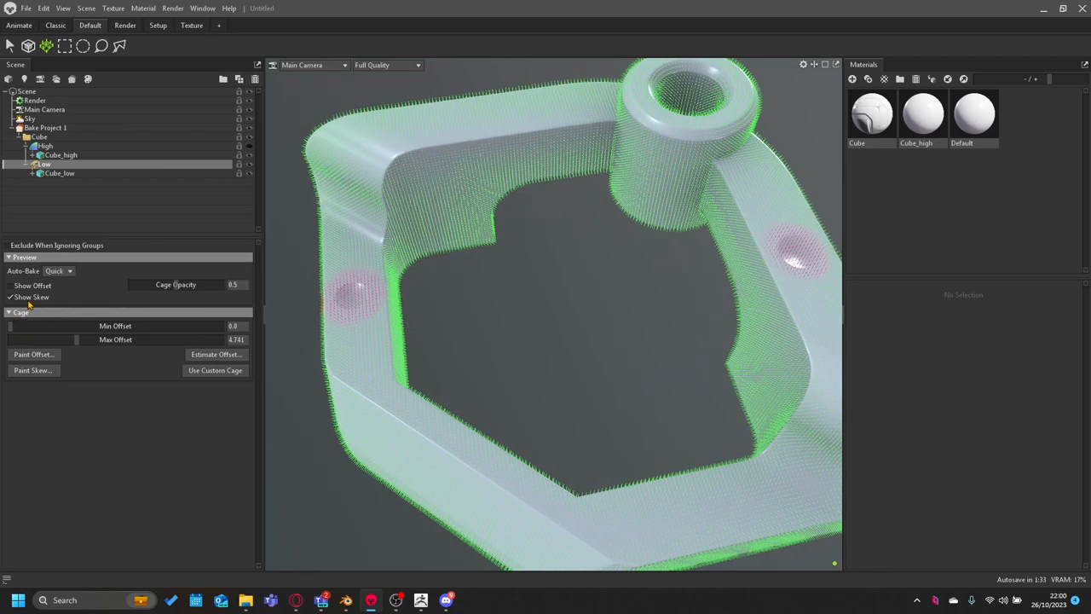
{"action": "left_click", "coordinate": [10, 296]}
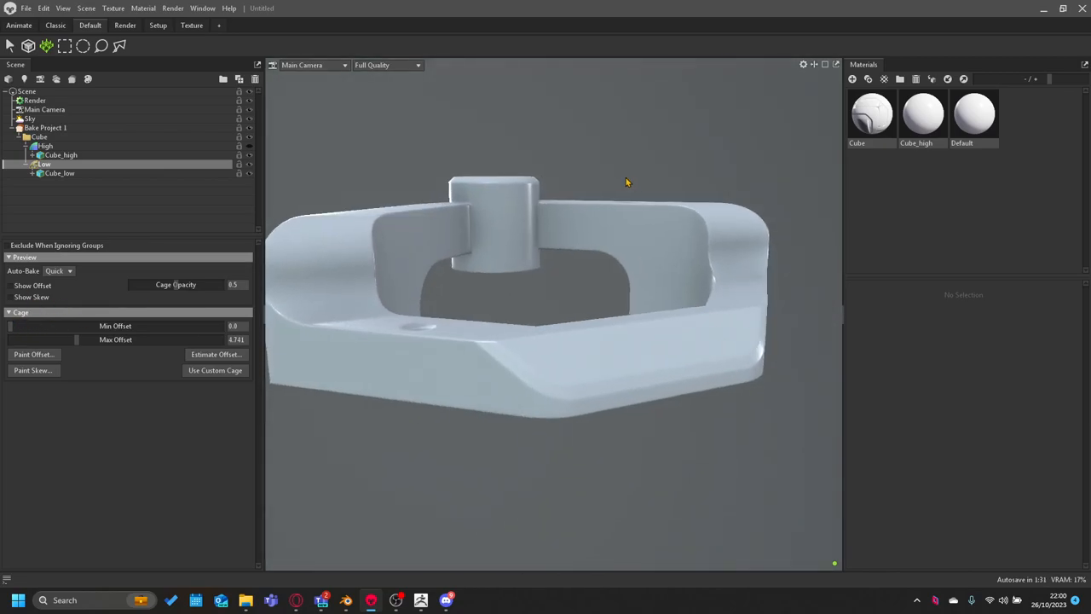
{"action": "left_click_drag", "start_coordinate": [626, 182], "coordinate": [609, 247]}
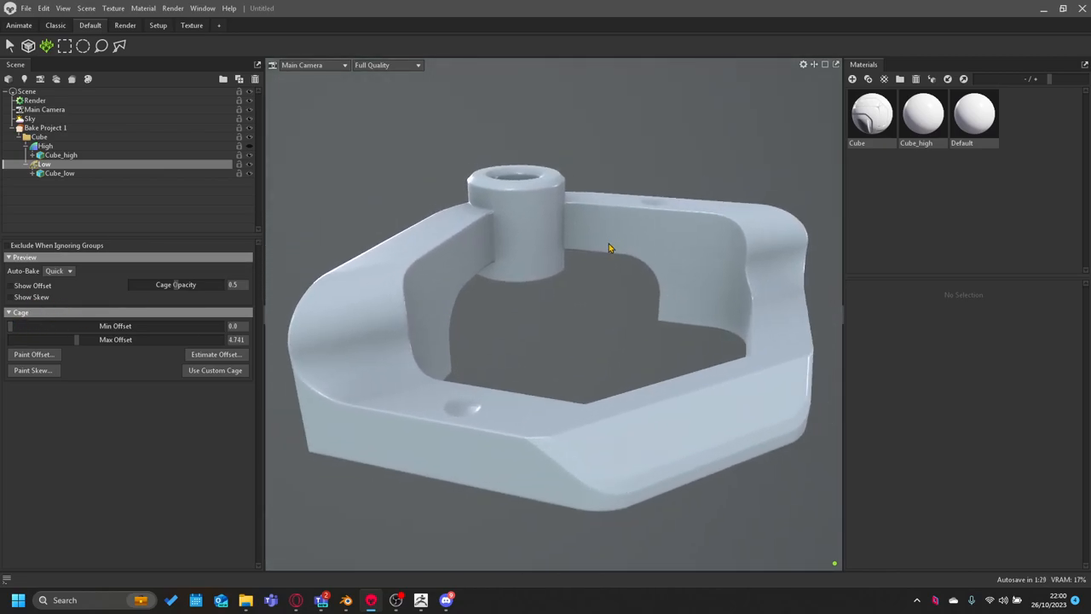